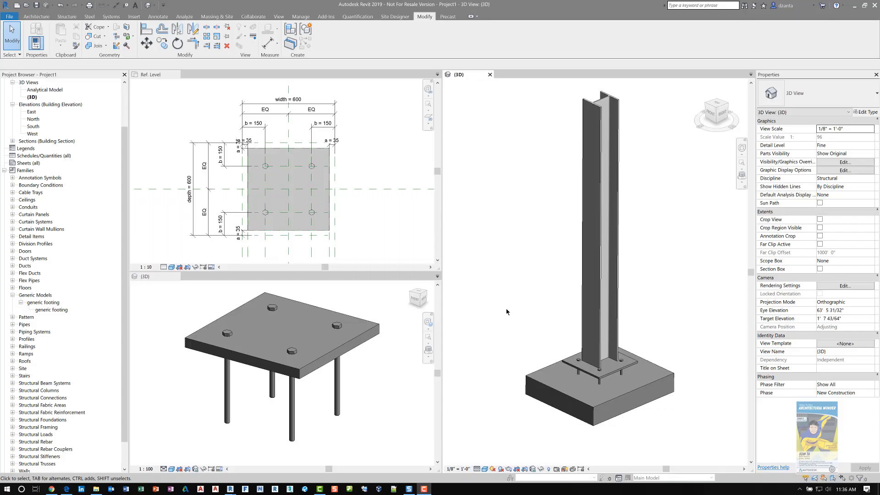
mouse_move(496, 326)
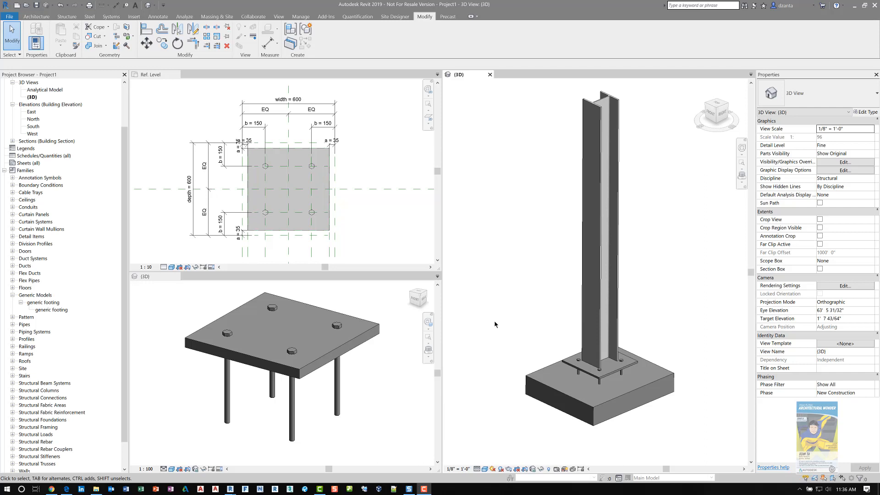
mouse_move(416, 421)
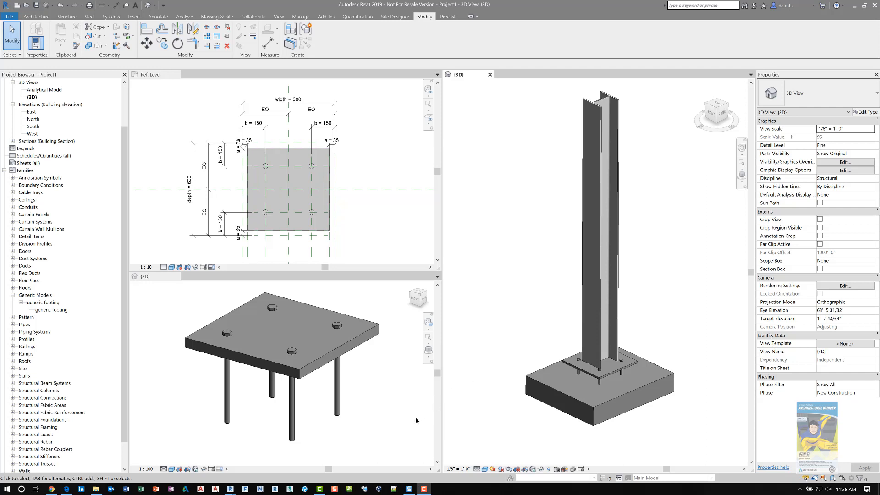
mouse_move(193, 477)
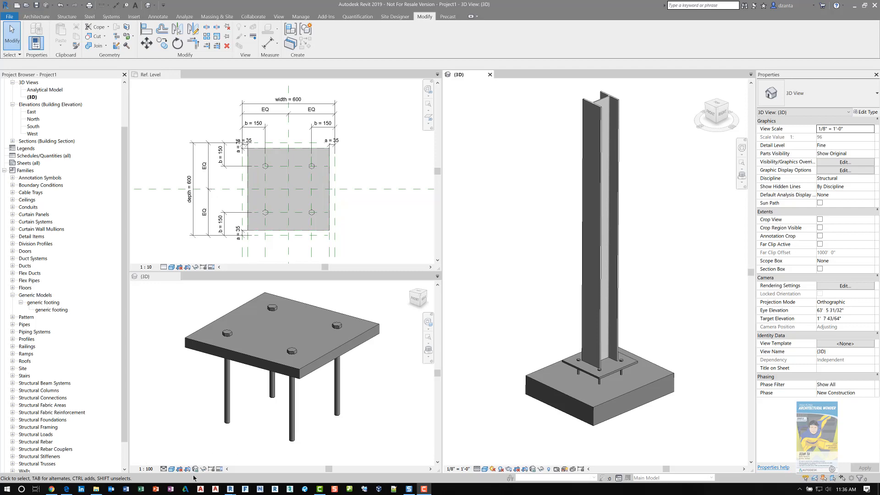
- Browse the reference images: the render of the column base, then the base plate plan drawing
left_click(424, 489)
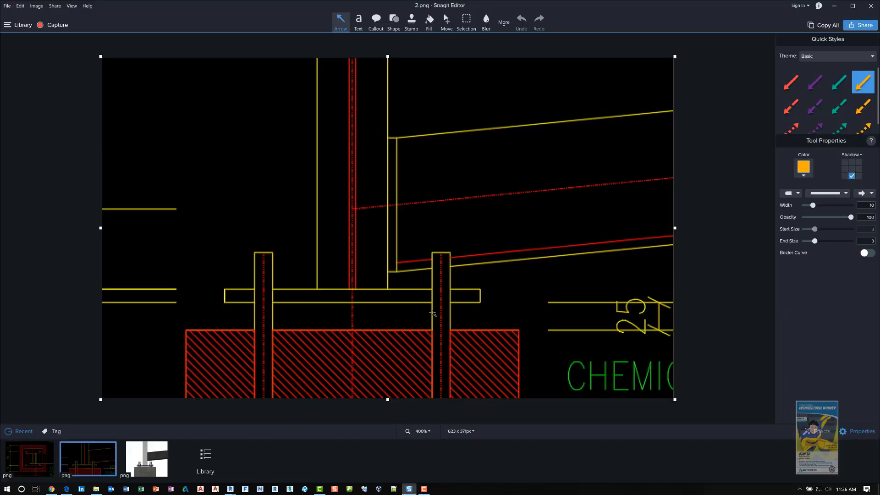
mouse_move(393, 314)
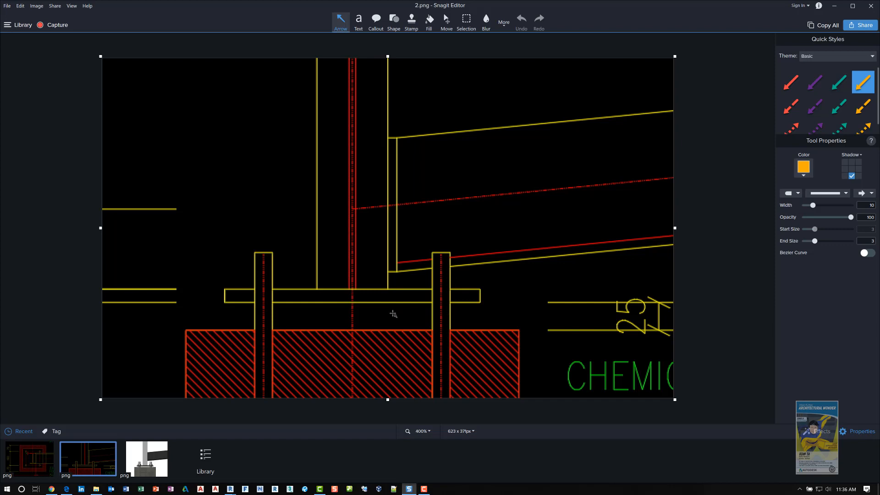
mouse_move(421, 292)
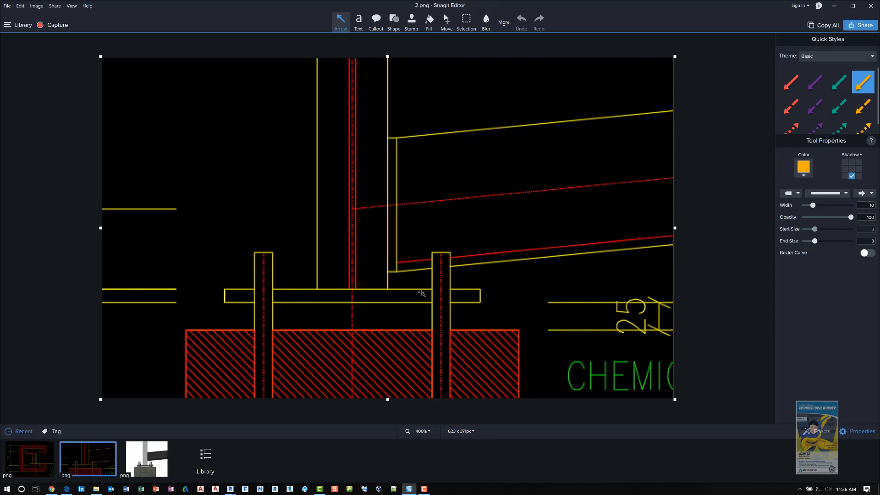
mouse_move(331, 309)
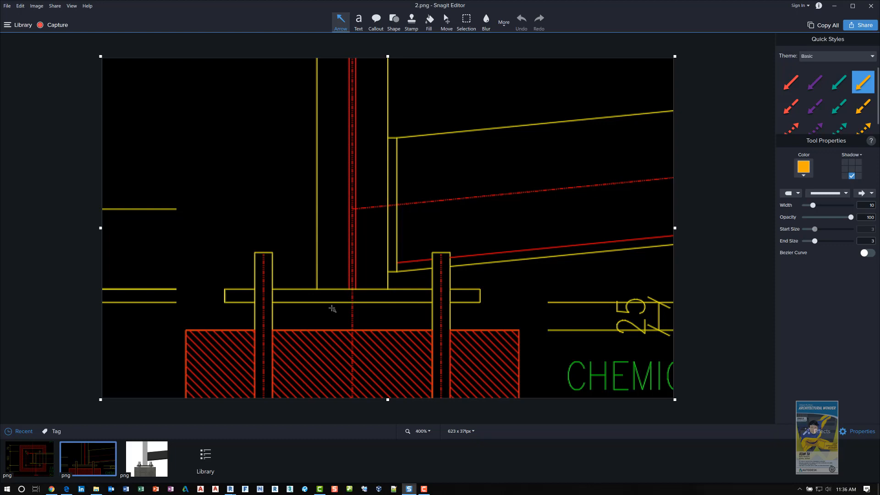
mouse_move(339, 331)
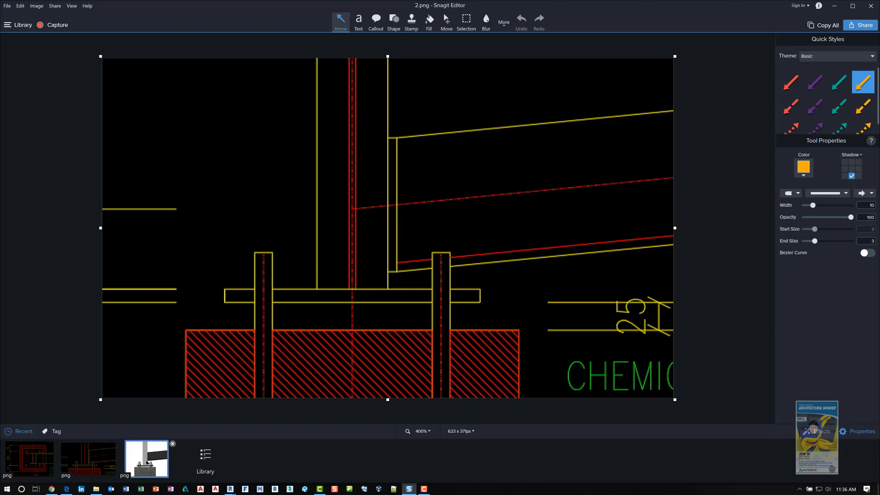
left_click(147, 458)
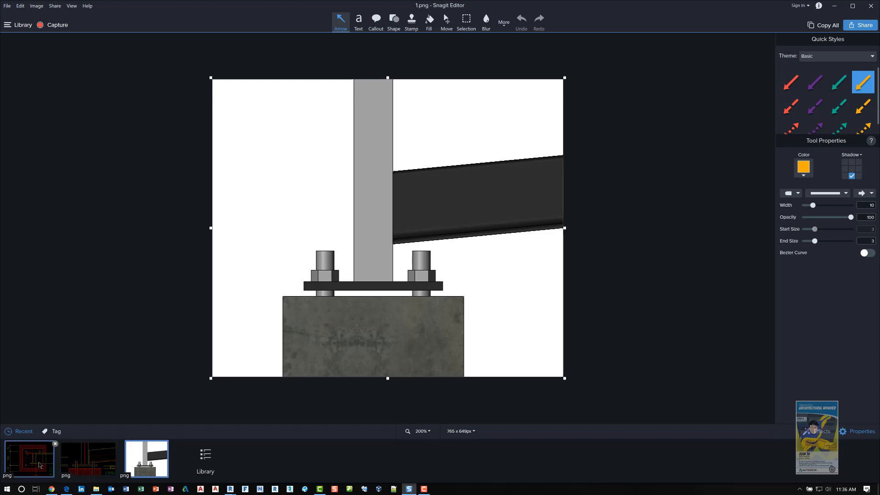
left_click(28, 457)
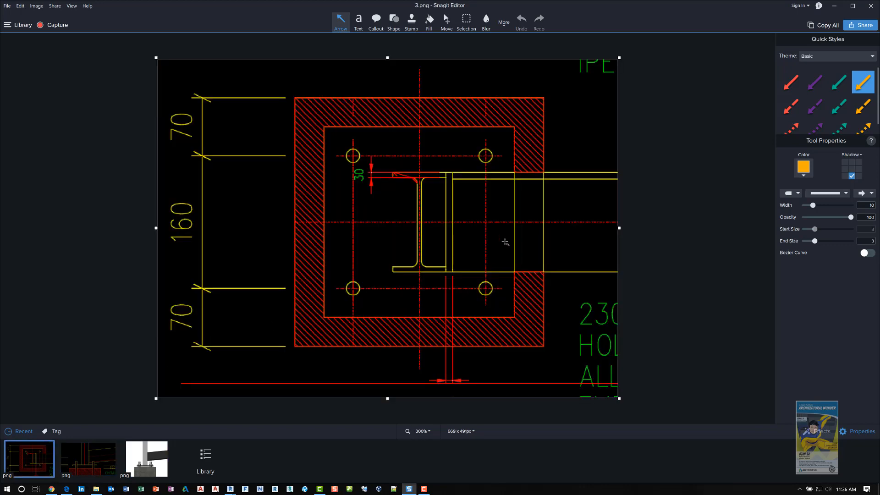
mouse_move(331, 313)
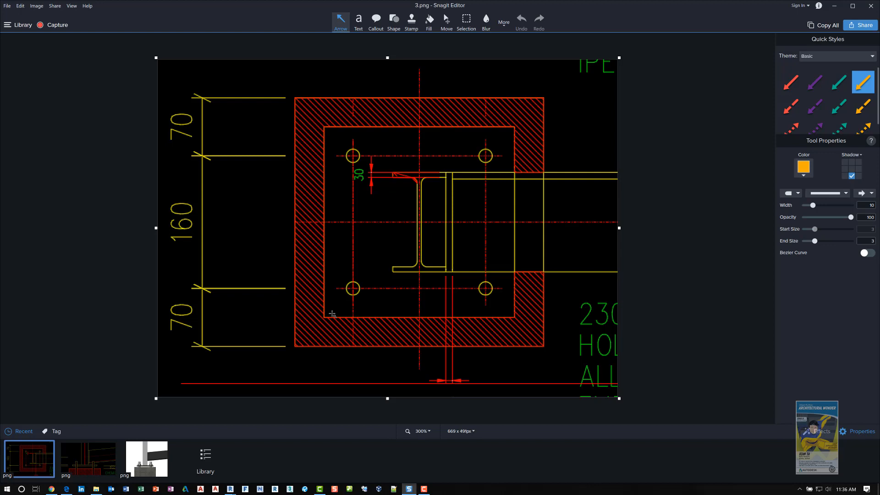
mouse_move(409, 319)
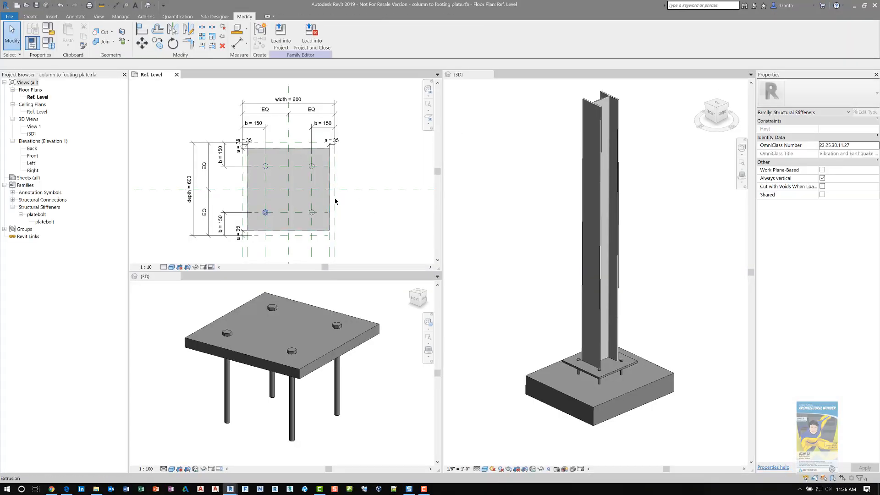
- Select an anchor bolt on the 600 x 600 plate to check its 150 spacing and 35 edge distance
left_click(286, 180)
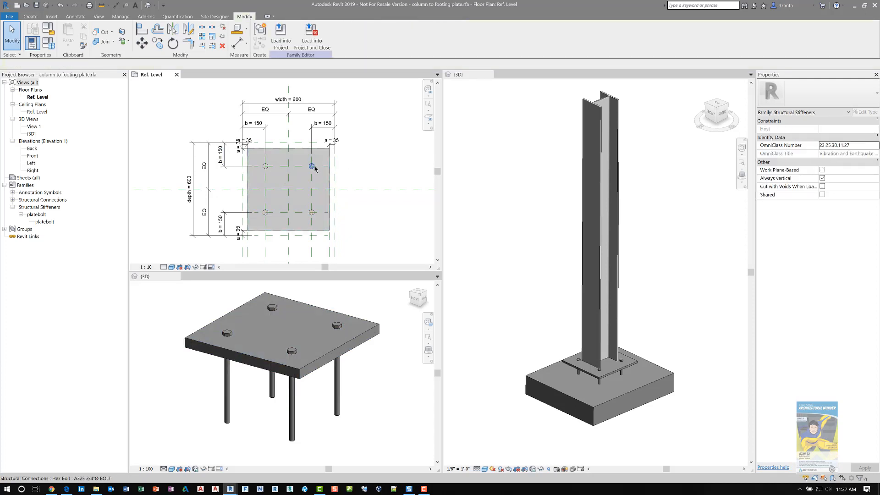
mouse_move(312, 166)
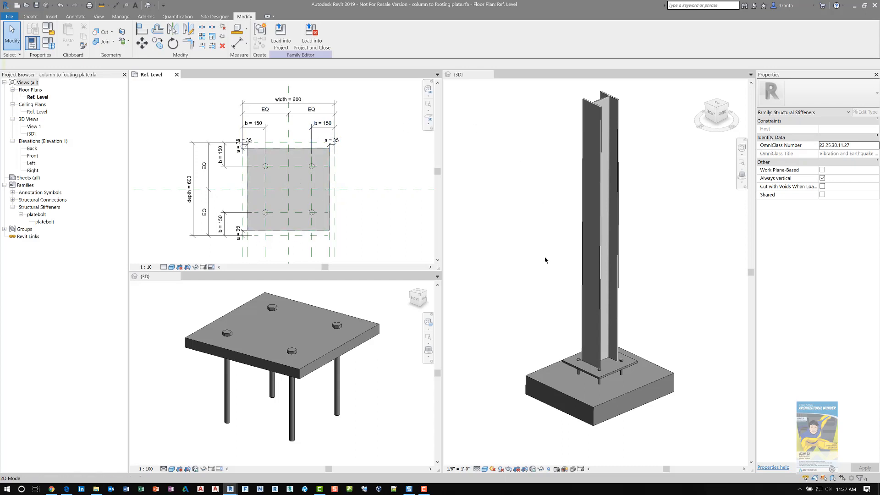
mouse_move(613, 210)
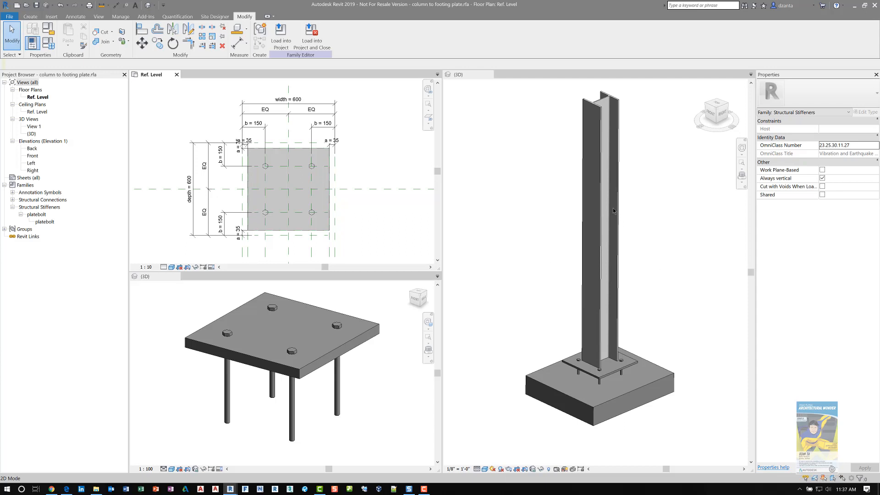
mouse_move(634, 365)
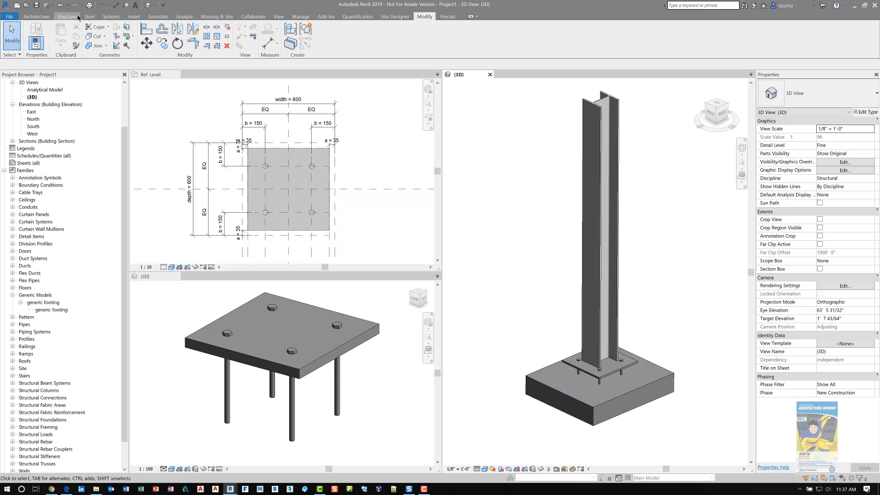
- Show the Structure tools and briefly select the generic footing under the right column
left_click(66, 17)
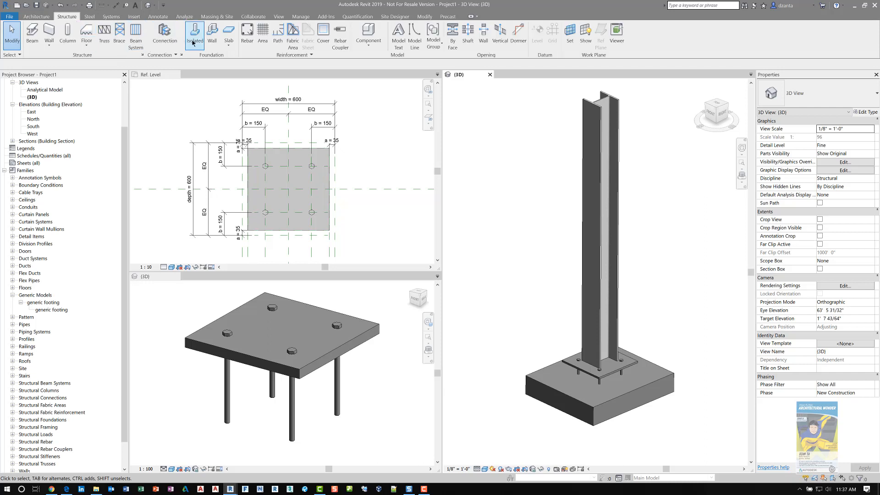
mouse_move(194, 32)
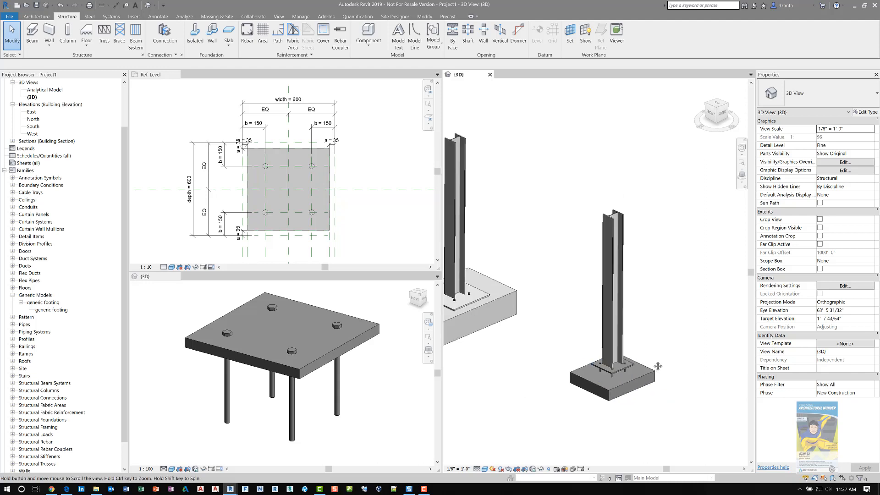
left_click(639, 387)
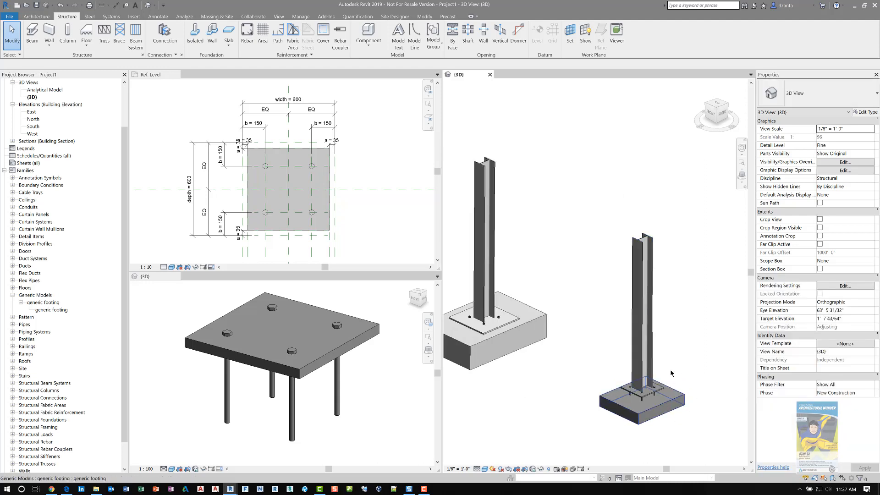
left_click(558, 371)
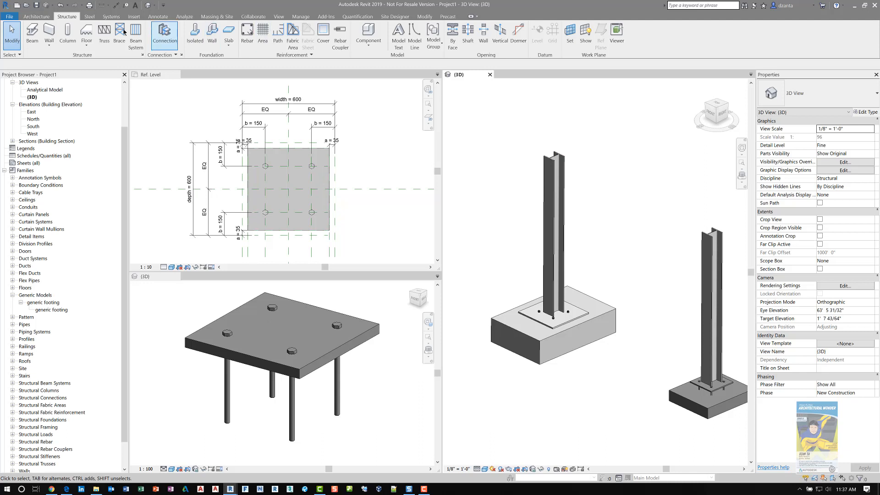
- Review the loaded steel connection types without saving, then close the connection settings
left_click(89, 17)
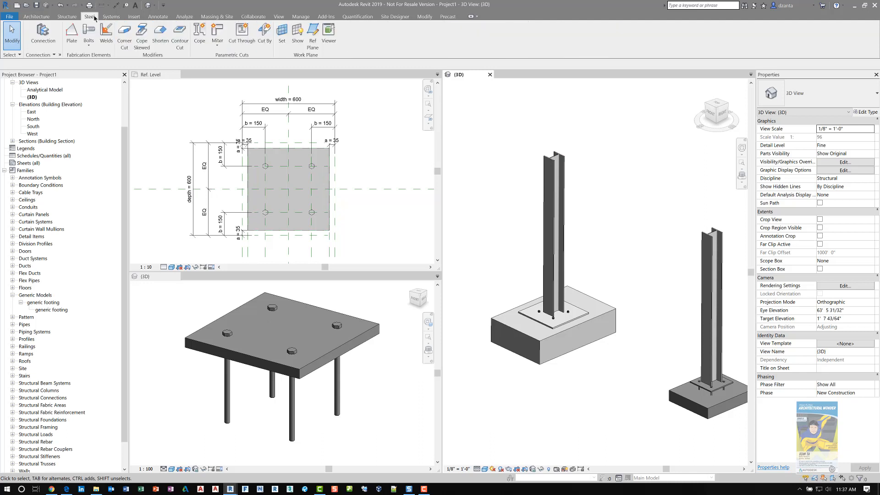
mouse_move(42, 34)
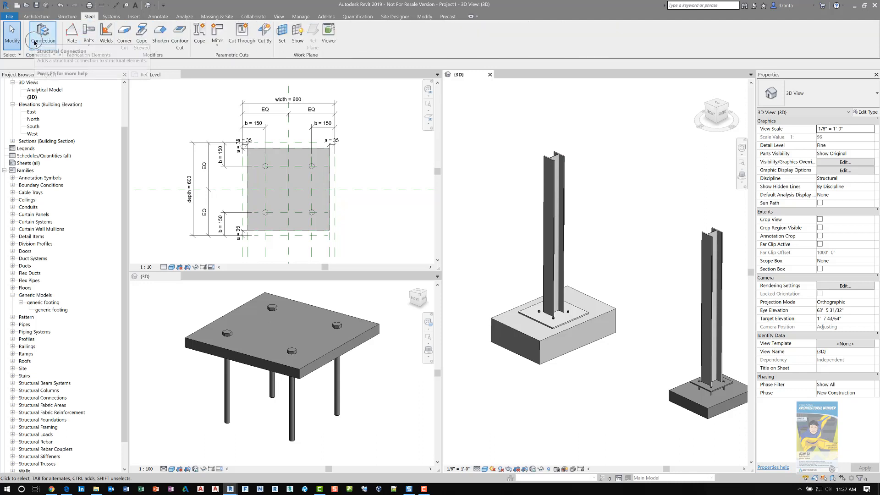
mouse_move(42, 32)
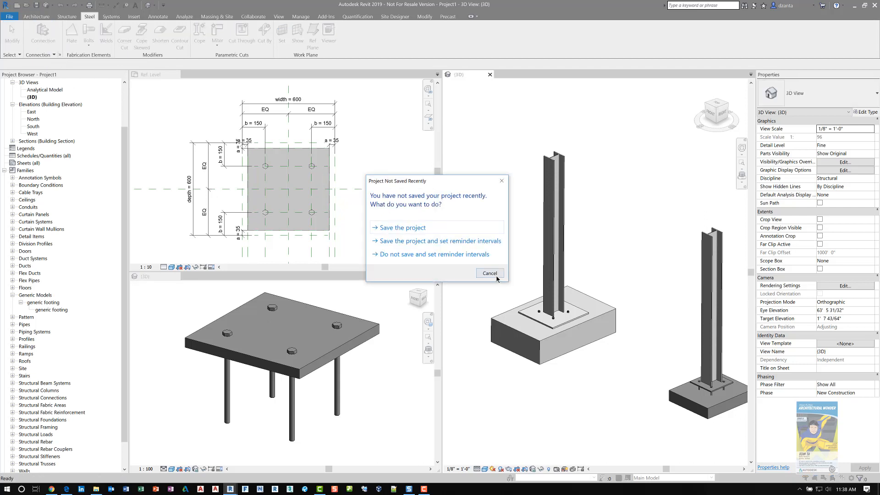
left_click(488, 273)
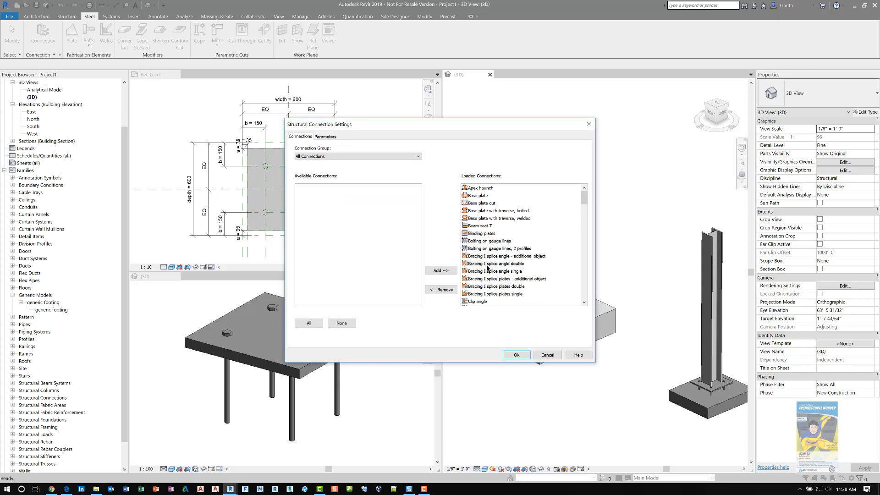
left_click(515, 354)
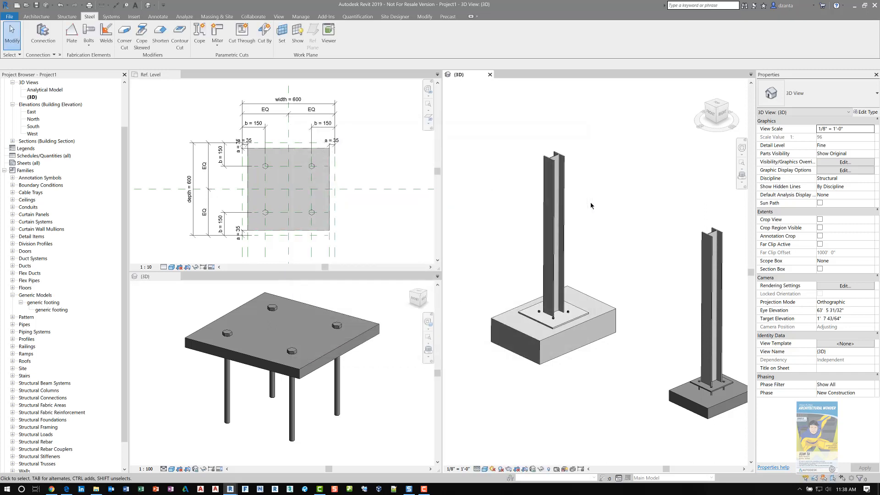
- Add a base plate connection to the left column and review its corner and anchor settings
left_click(560, 317)
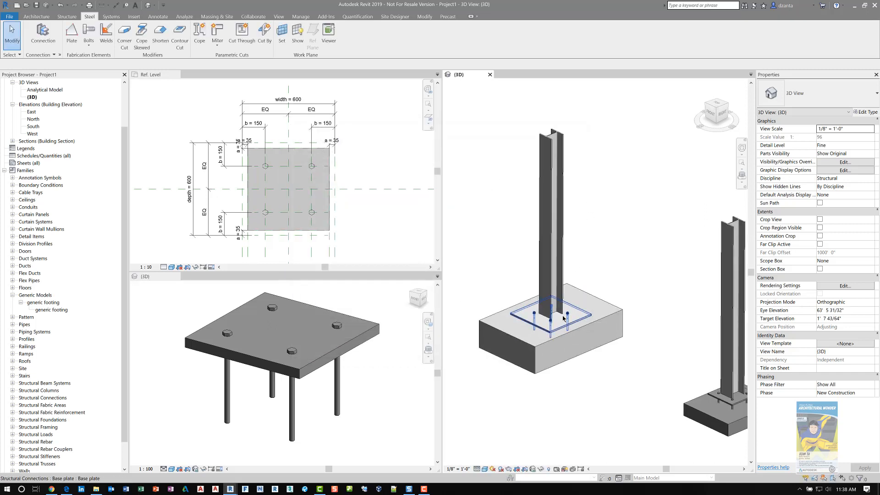
left_click(549, 315)
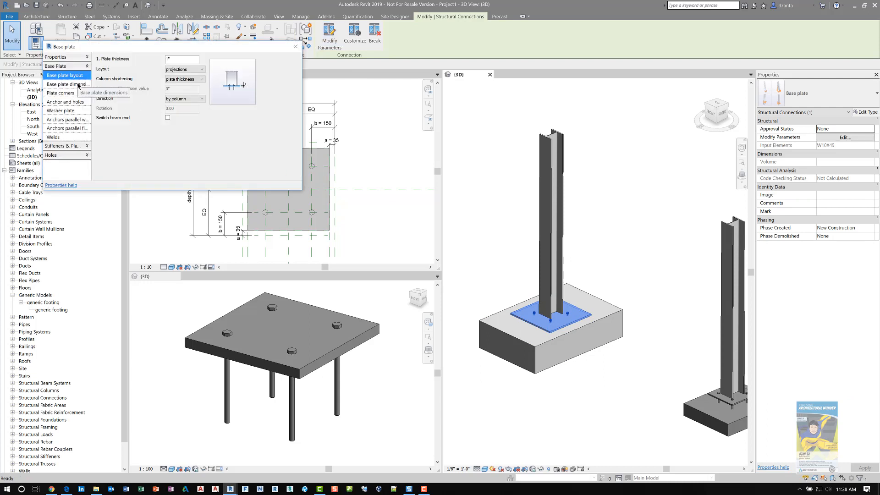
left_click(61, 92)
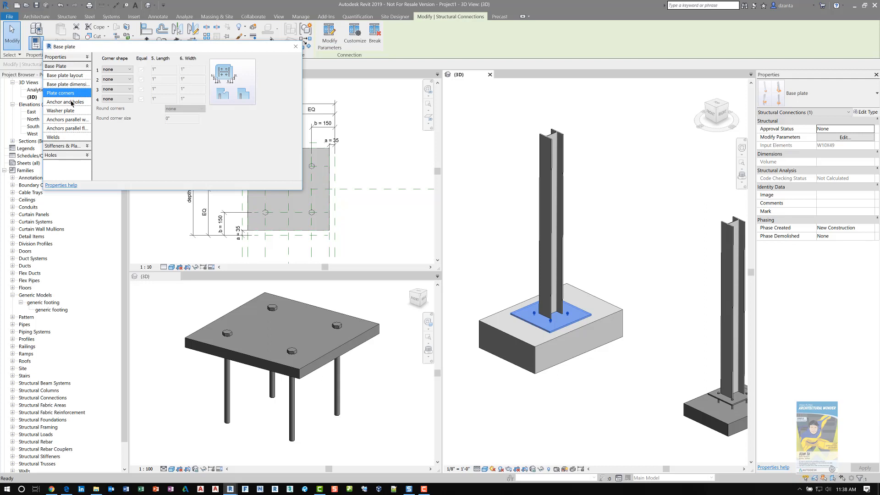
left_click(66, 101)
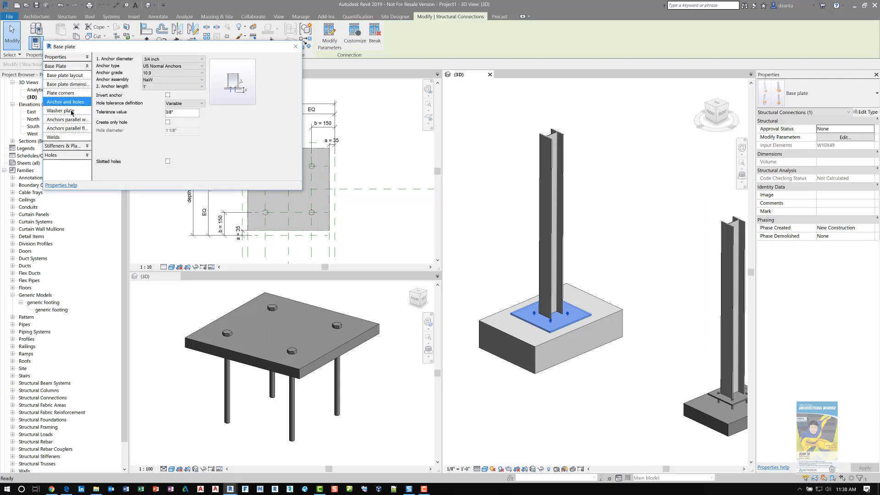
- Review anchor spacing, weld settings and hole options, then close the connection dialog
left_click(66, 129)
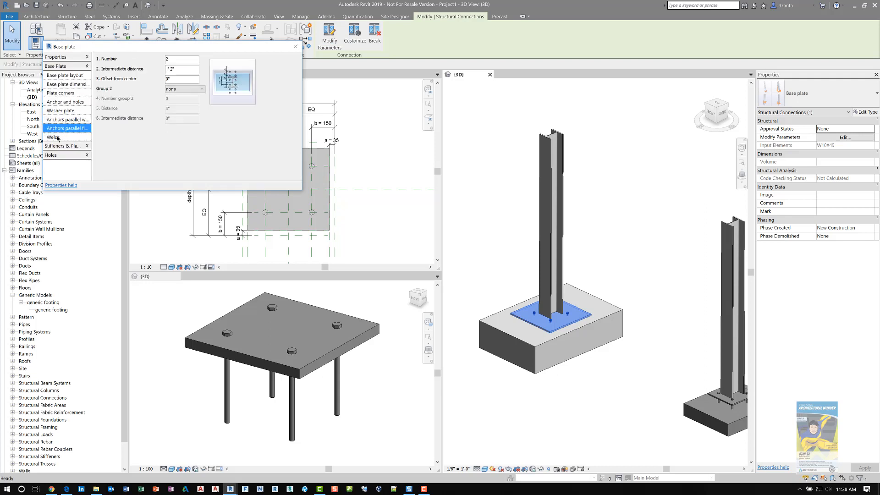
left_click(53, 136)
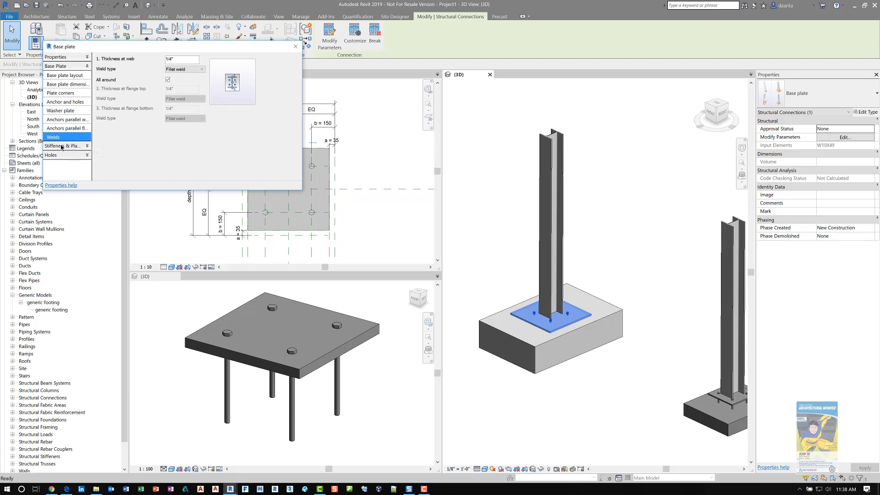
left_click(50, 154)
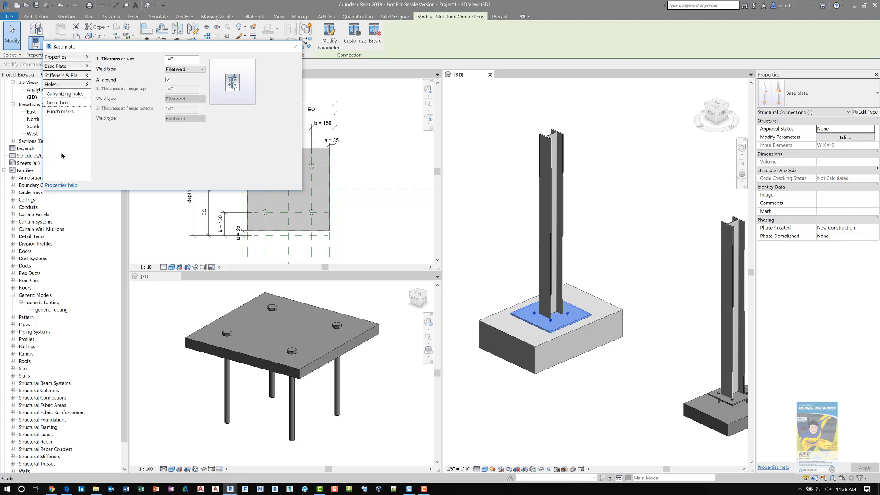
left_click(295, 46)
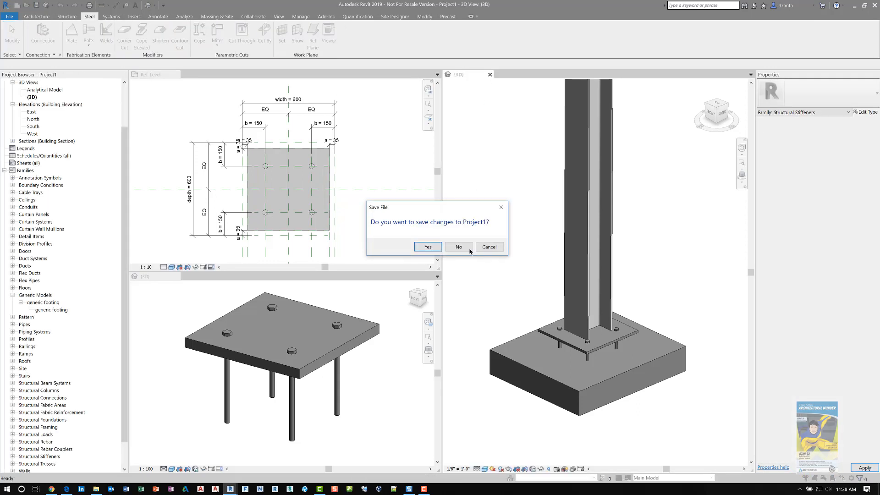
- Close the project without saving and return to the column to footing plate family
left_click(458, 247)
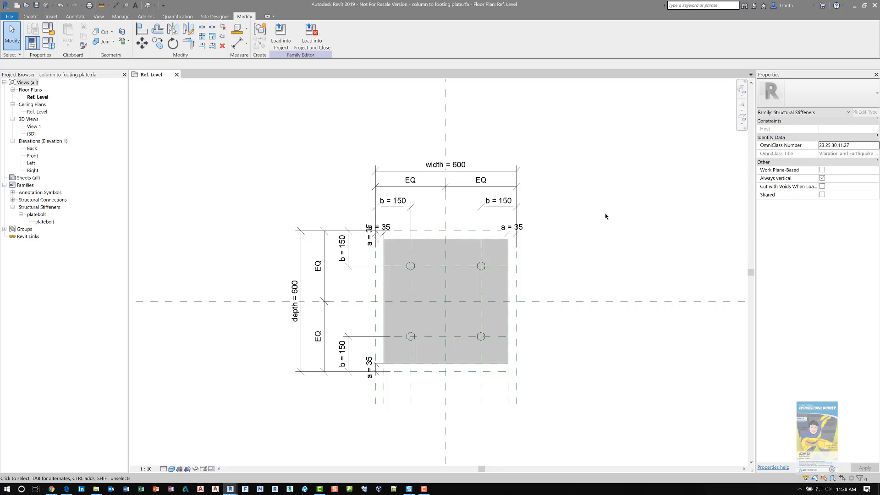
left_click(9, 15)
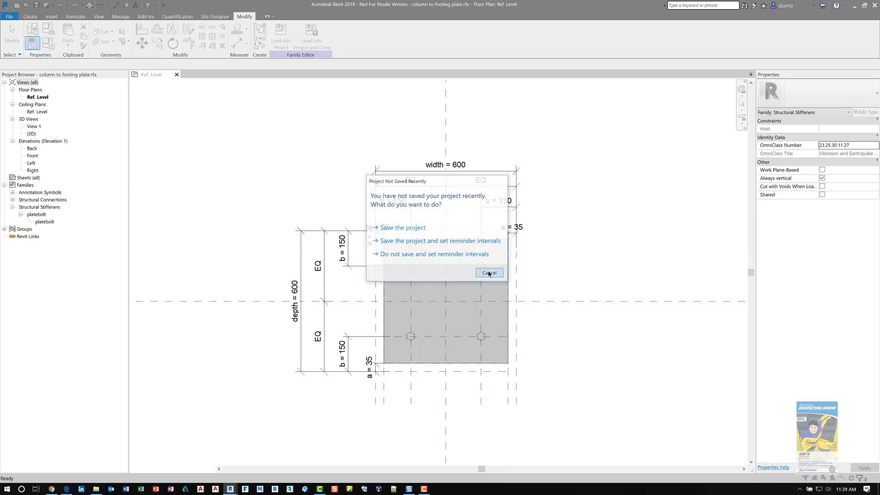
left_click(488, 273)
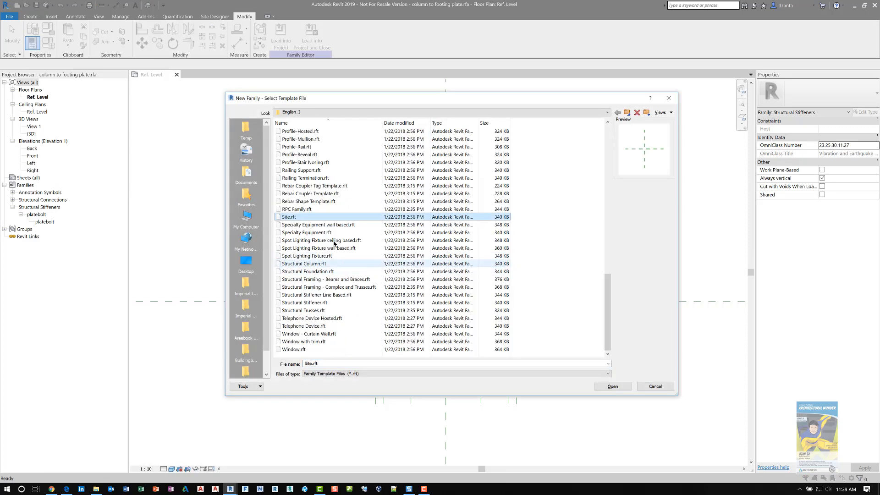
left_click(304, 303)
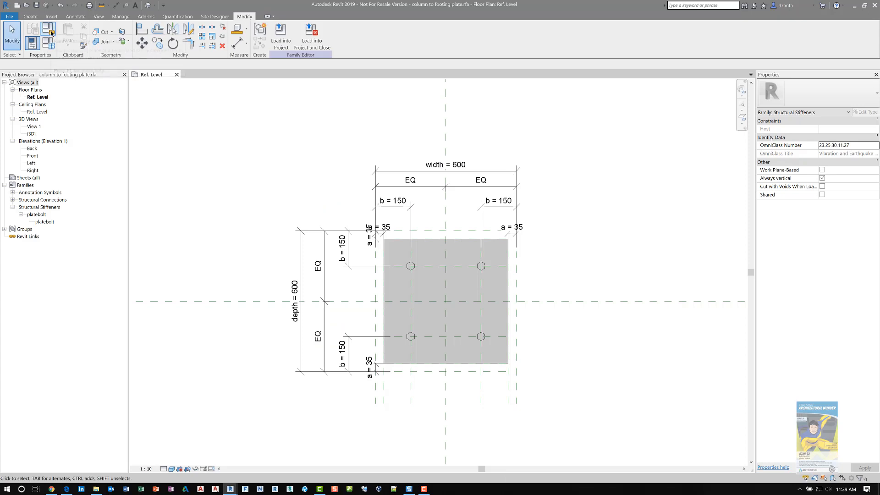
left_click(48, 29)
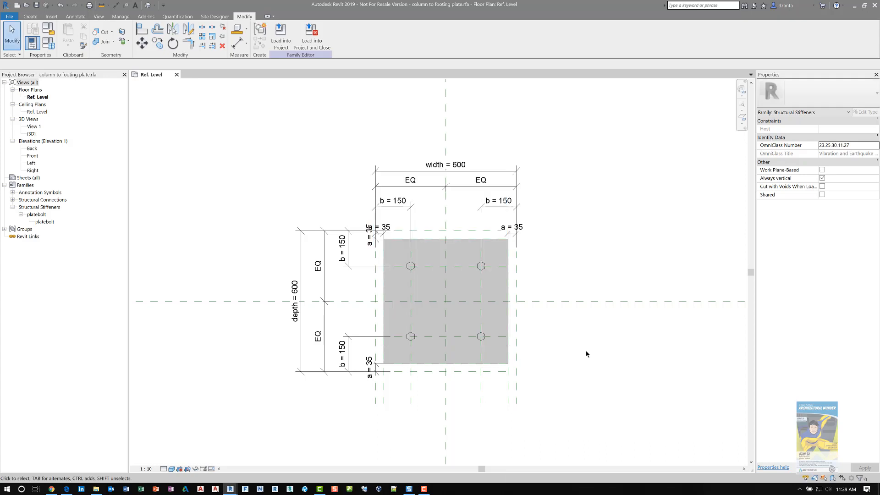
mouse_move(523, 397)
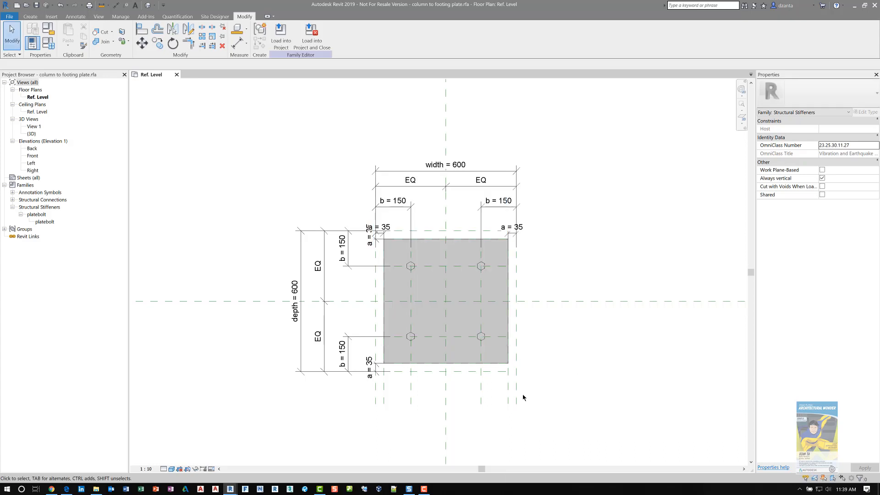
mouse_move(514, 393)
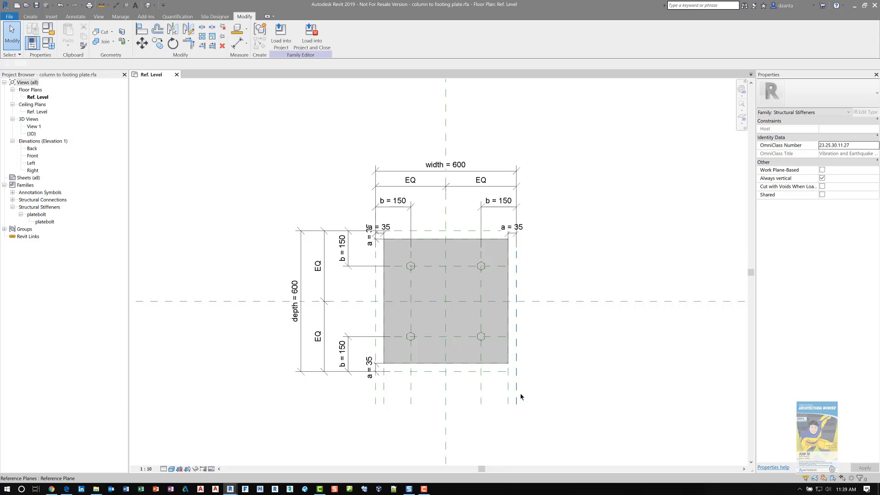
left_click(323, 300)
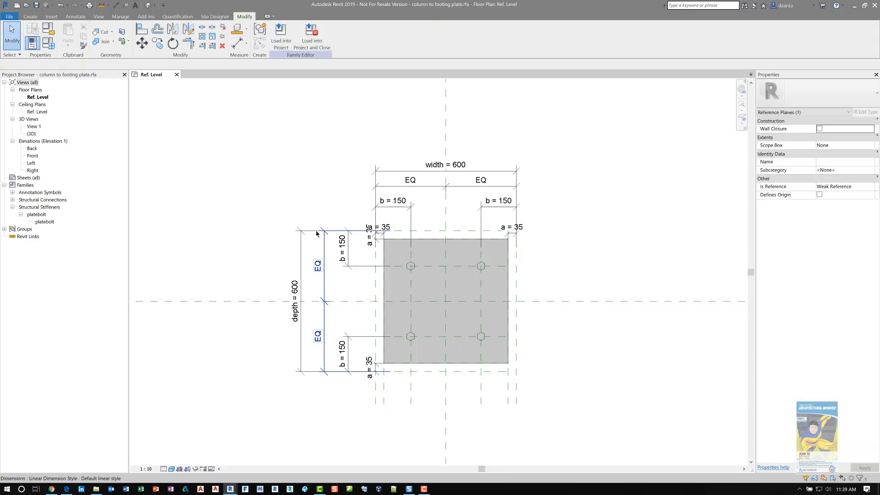
left_click(340, 253)
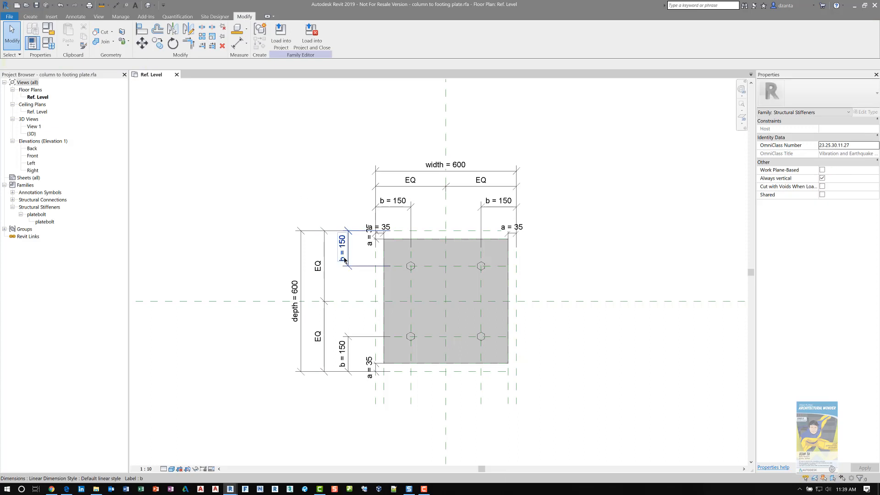
left_click(426, 230)
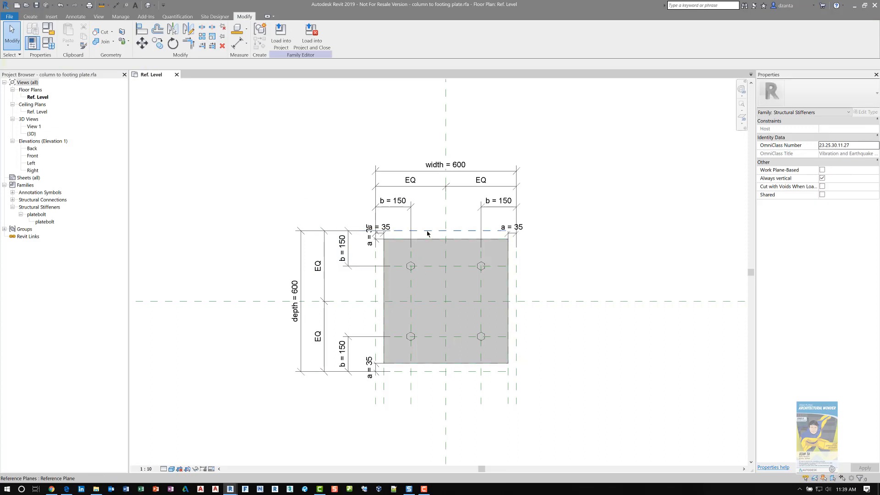
mouse_move(432, 266)
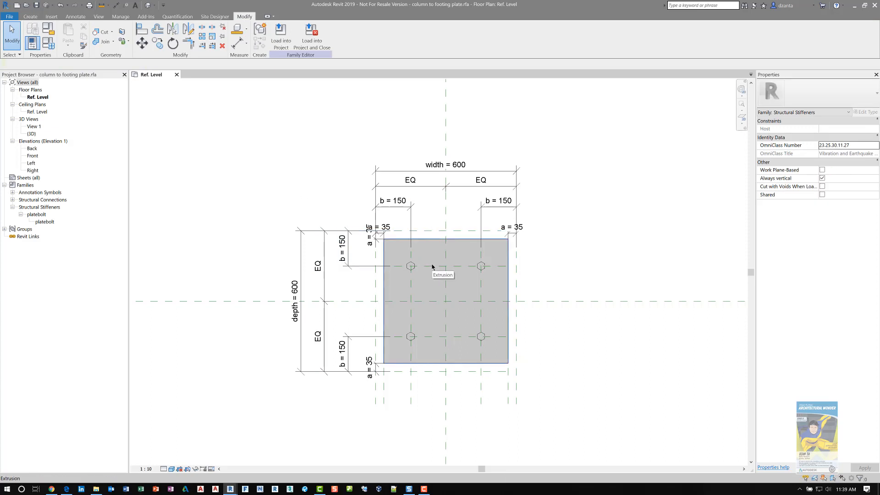
mouse_move(434, 269)
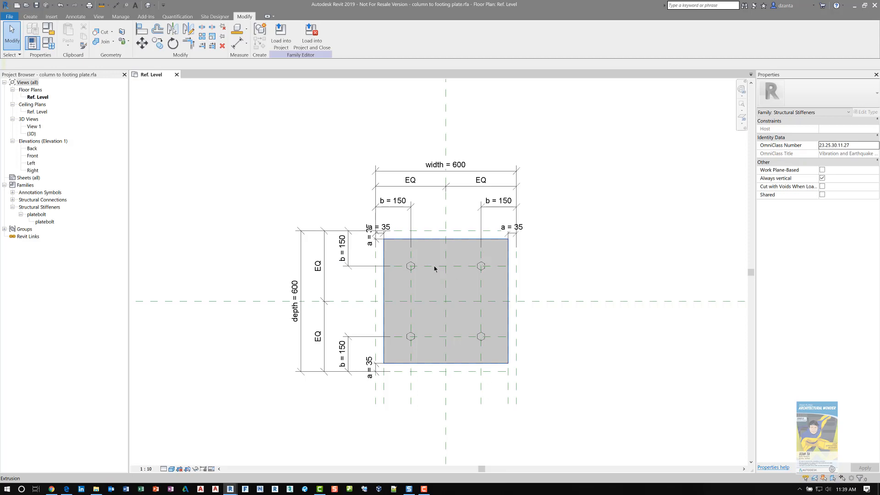
mouse_move(479, 332)
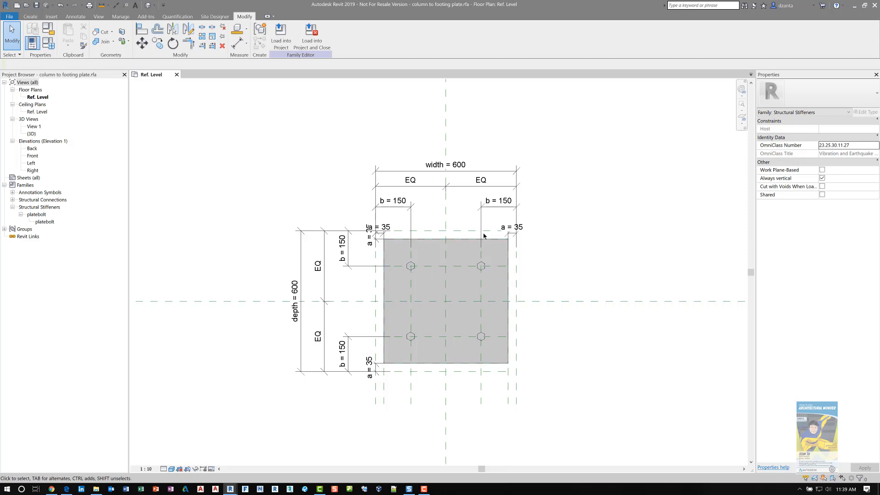
left_click(463, 360)
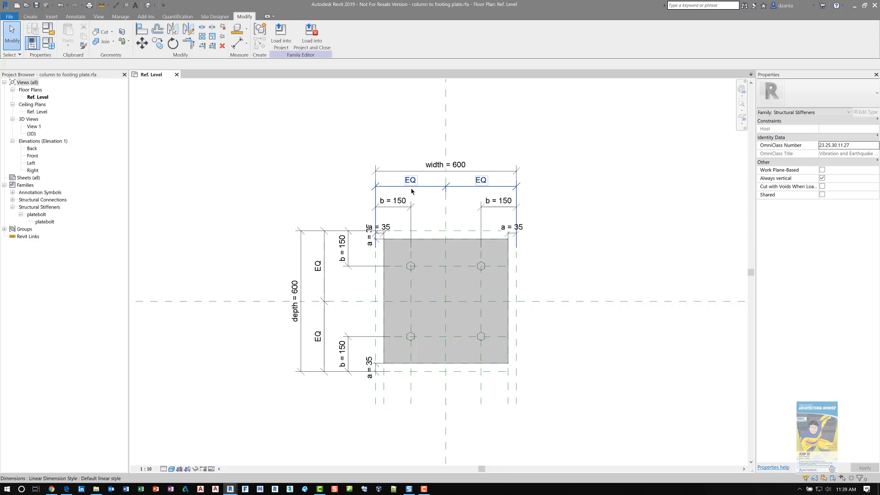
mouse_move(294, 285)
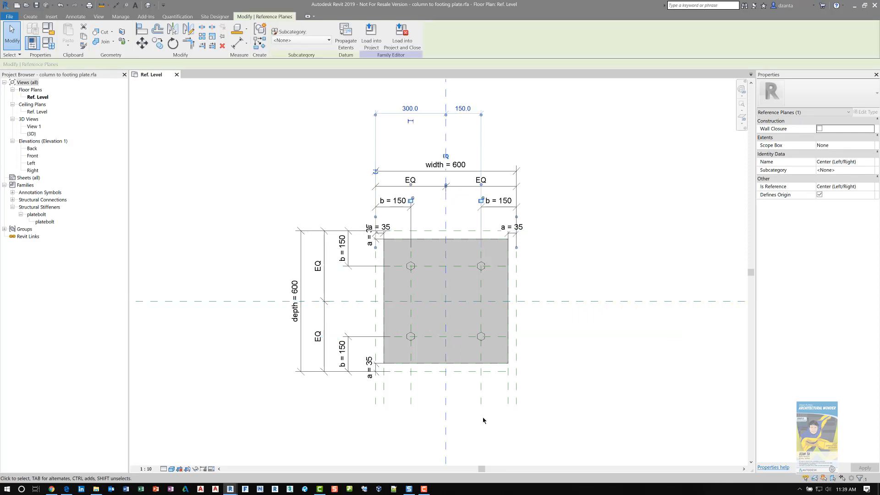
left_click(456, 303)
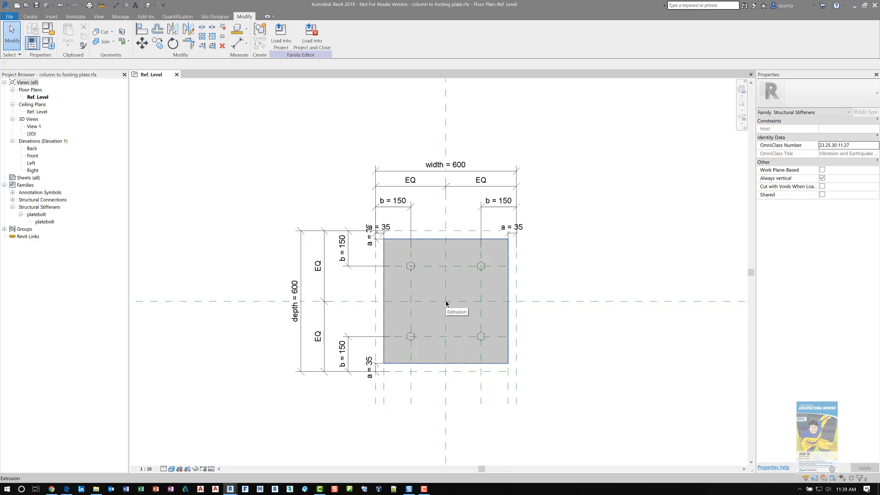
left_click(580, 368)
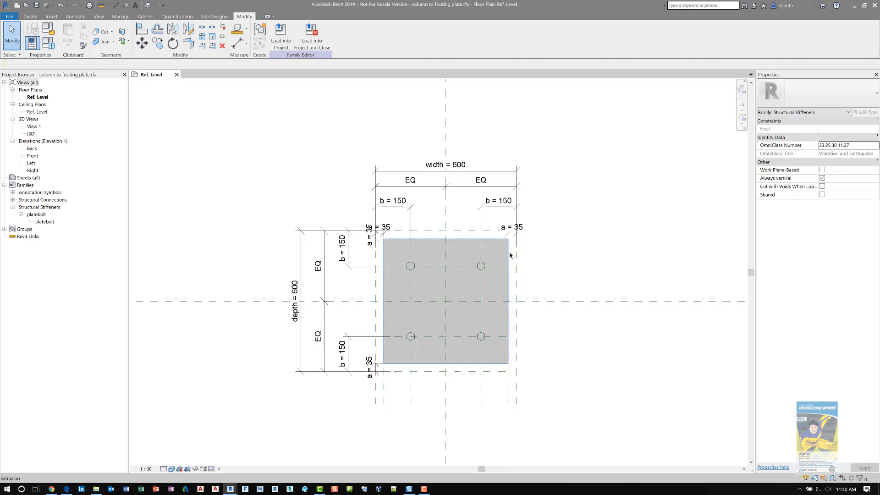
left_click(445, 294)
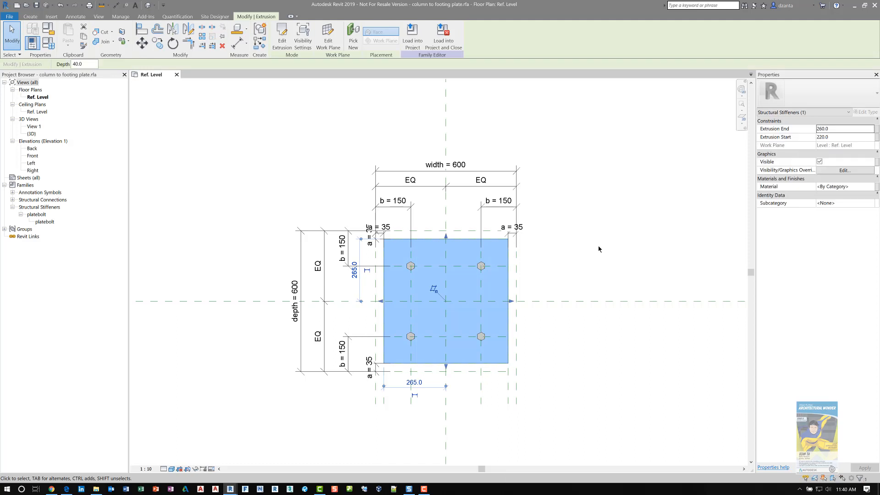
mouse_move(281, 37)
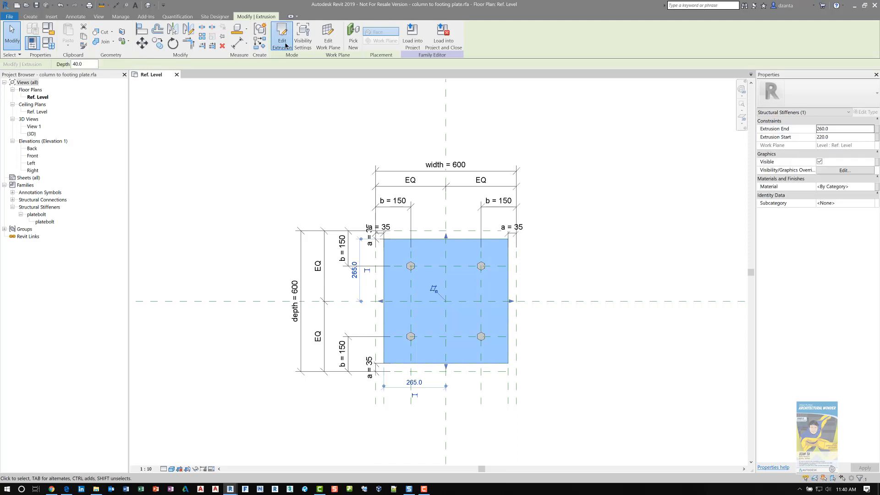
left_click(281, 36)
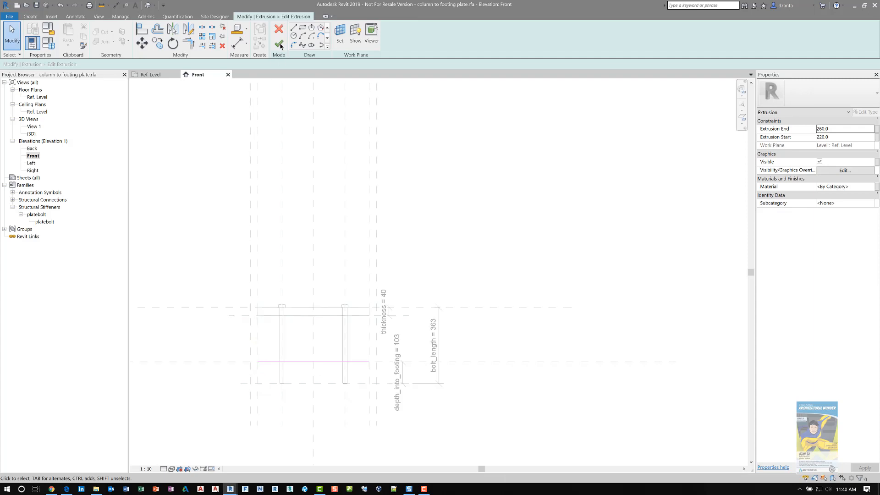
left_click(279, 34)
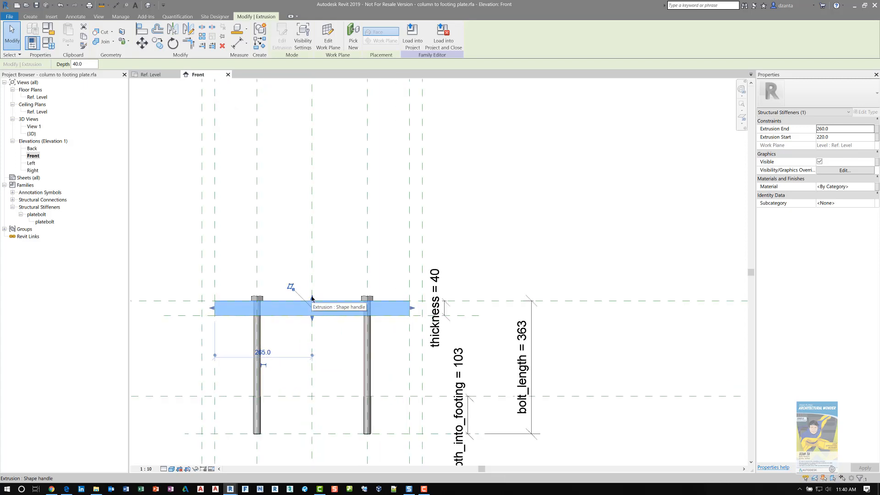
mouse_move(311, 319)
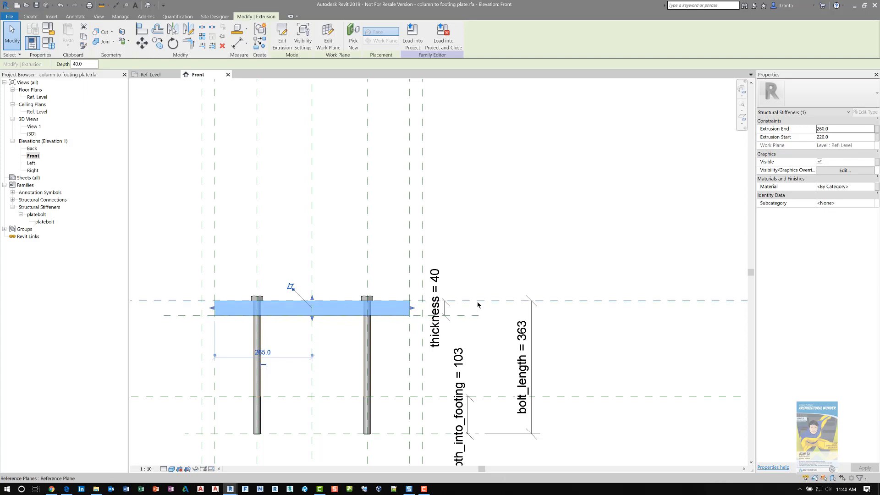
mouse_move(470, 318)
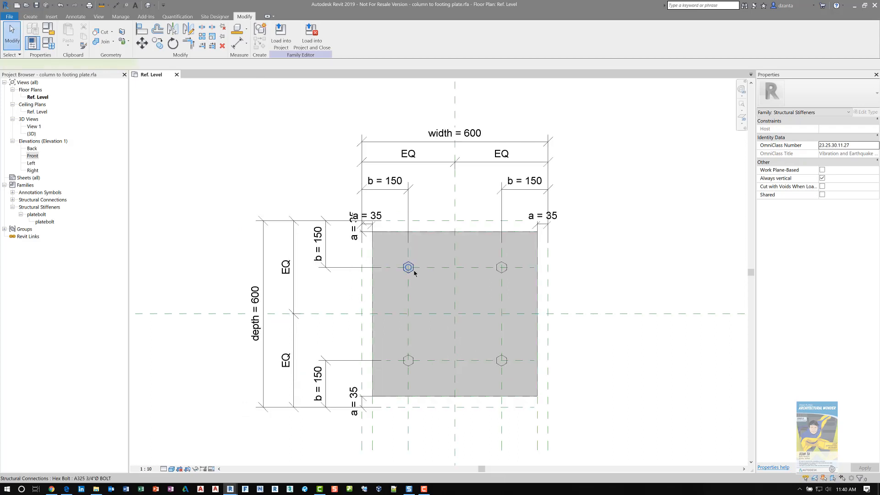
- Open the Hex Bolt family from a plate bolt and inspect its Ref. Level plan
left_click(408, 266)
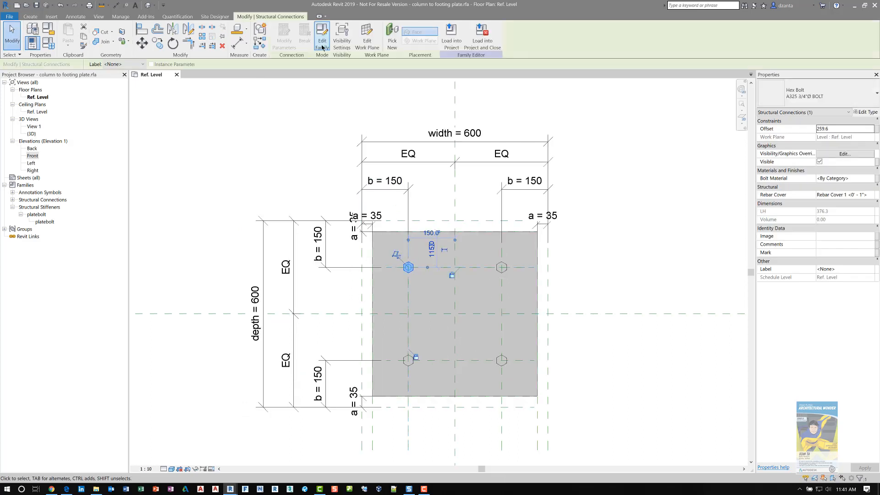
left_click(322, 37)
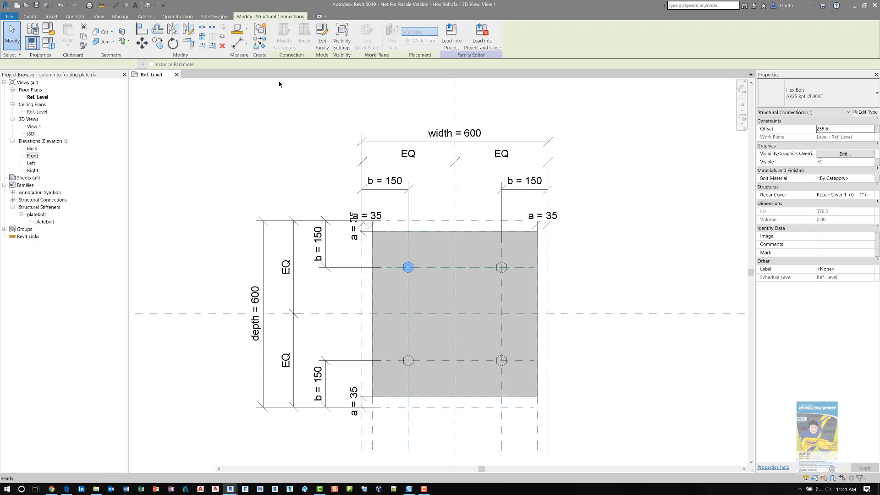
left_click(199, 74)
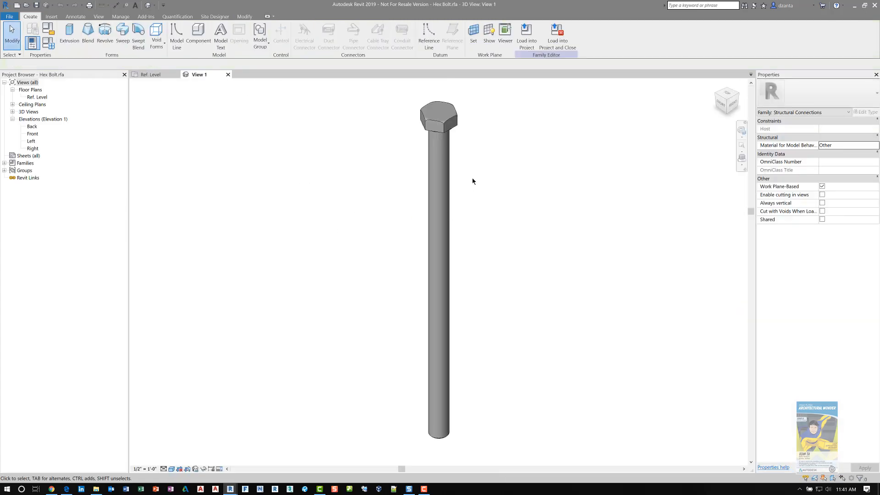
mouse_move(174, 135)
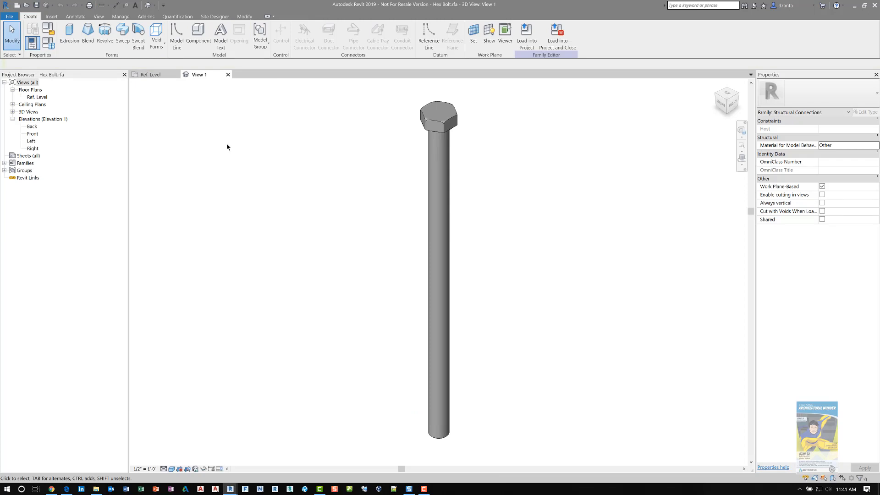
mouse_move(42, 99)
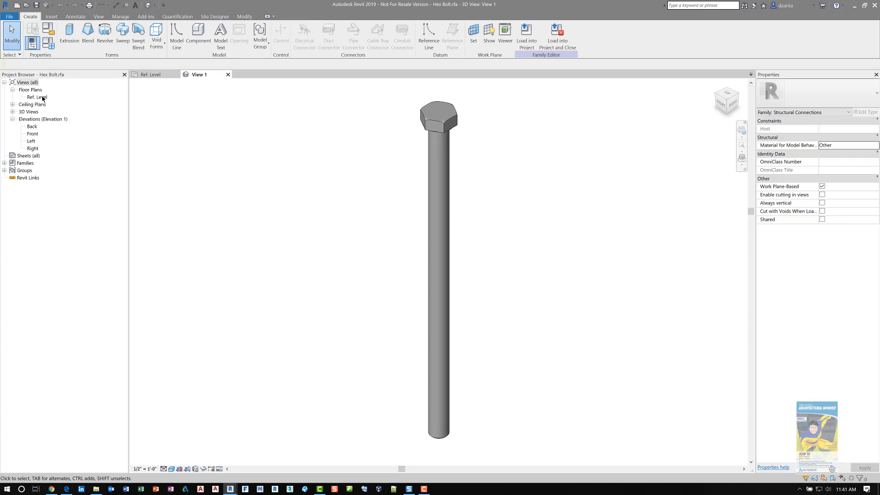
double_click(35, 96)
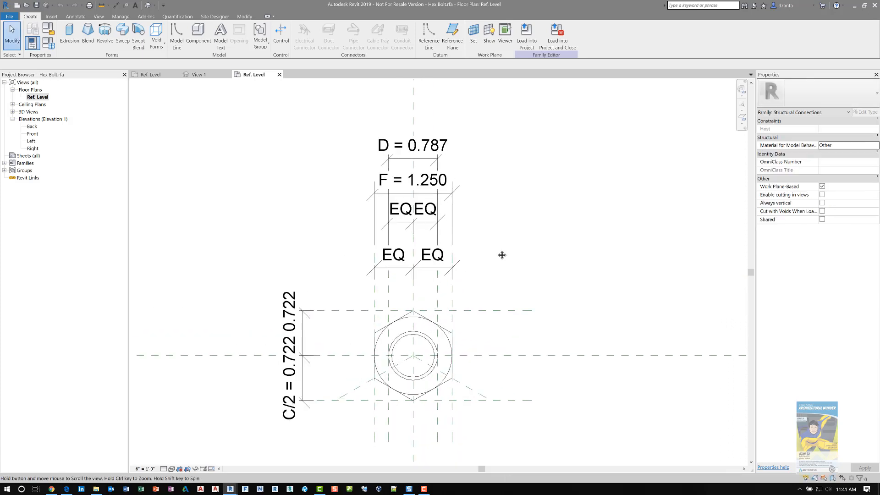
scroll("down", 3)
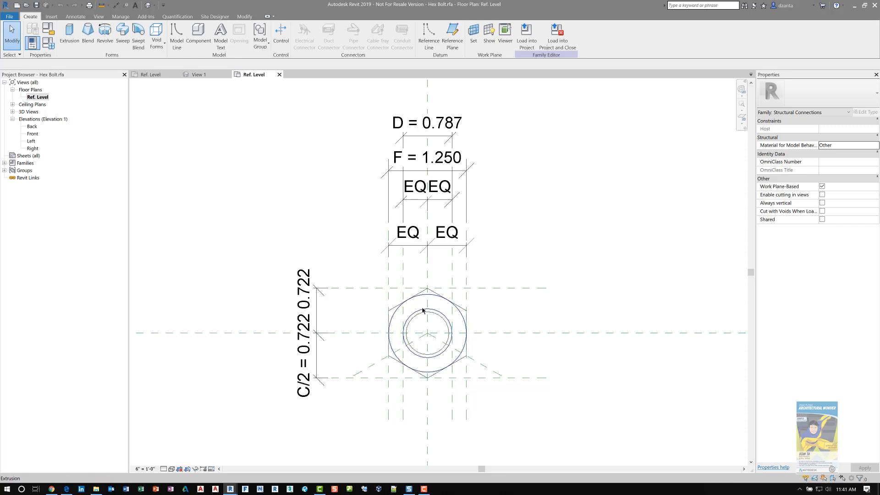
left_click(186, 172)
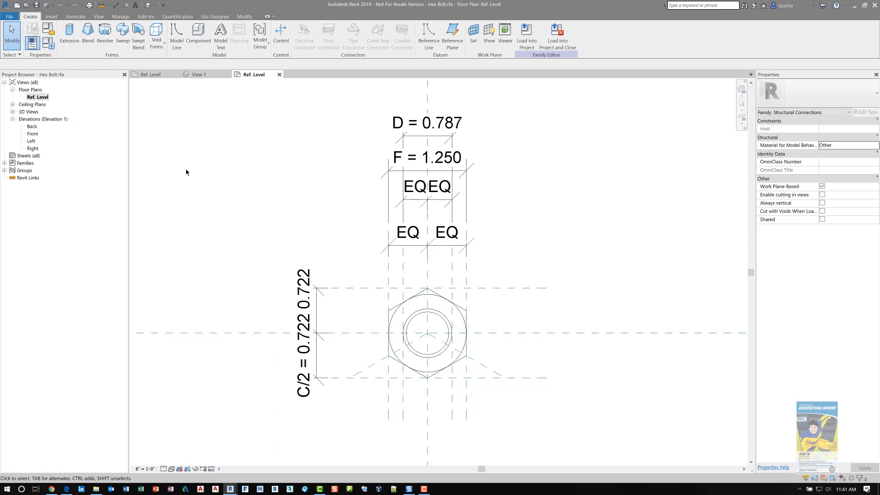
mouse_move(252, 105)
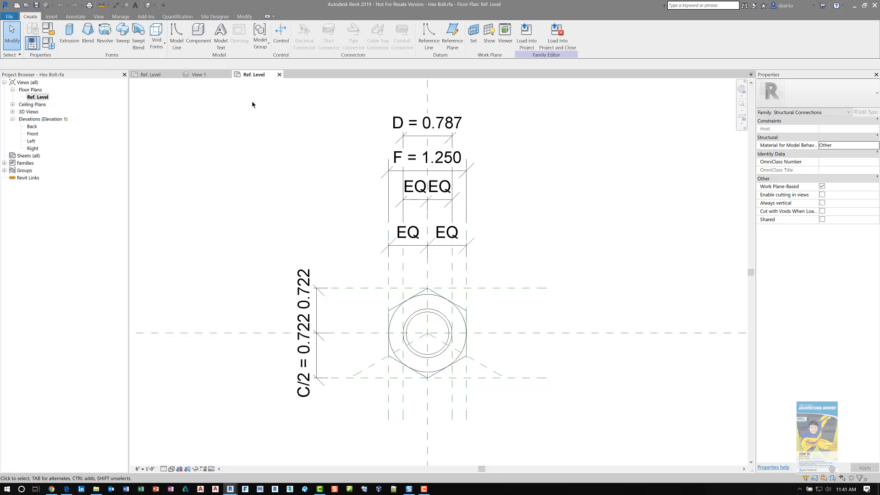
mouse_move(279, 74)
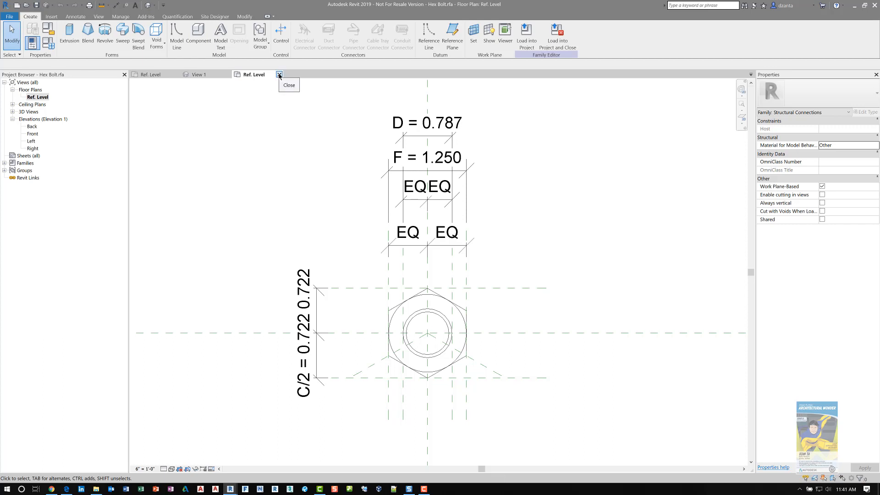
- Close the Hex Bolt family's views and discard its changes
left_click(280, 74)
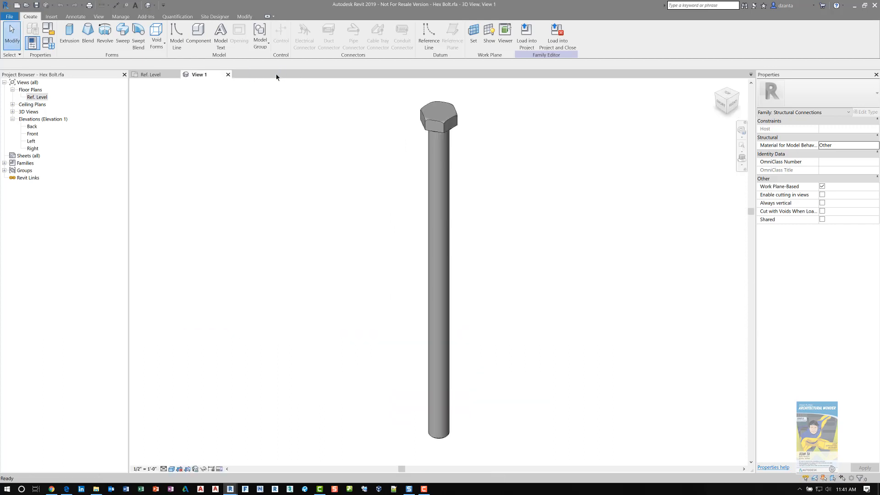
mouse_move(241, 77)
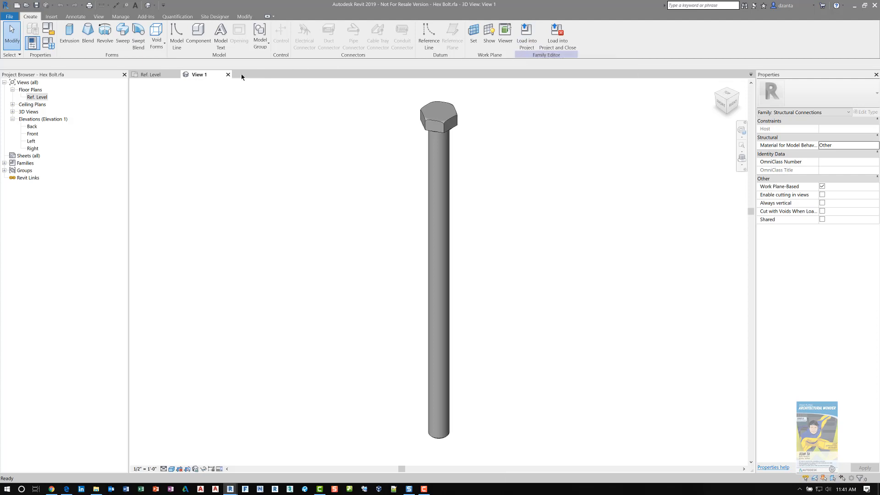
left_click(229, 74)
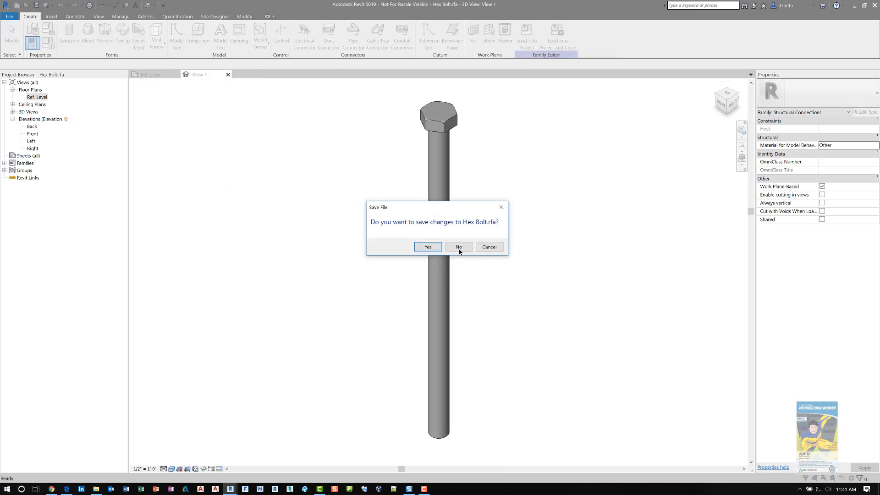
left_click(458, 246)
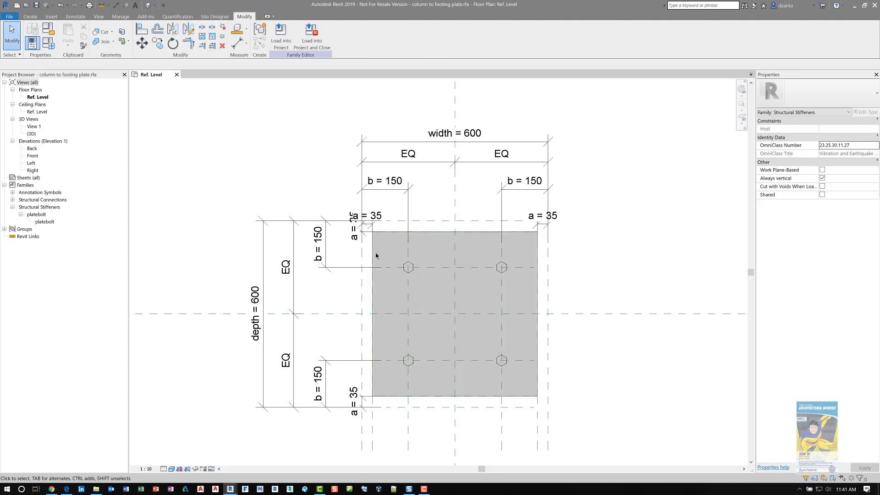
- Place an extra bolt on the work plane, then delete it again
left_click(408, 267)
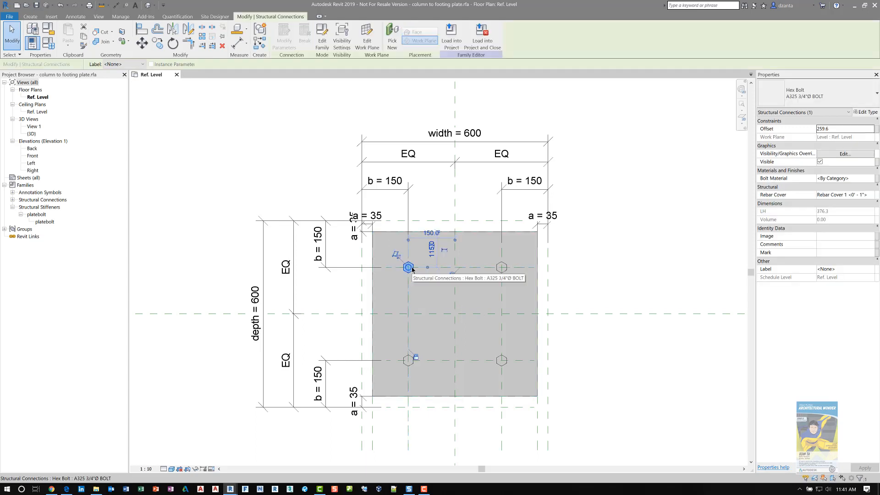
left_click(318, 34)
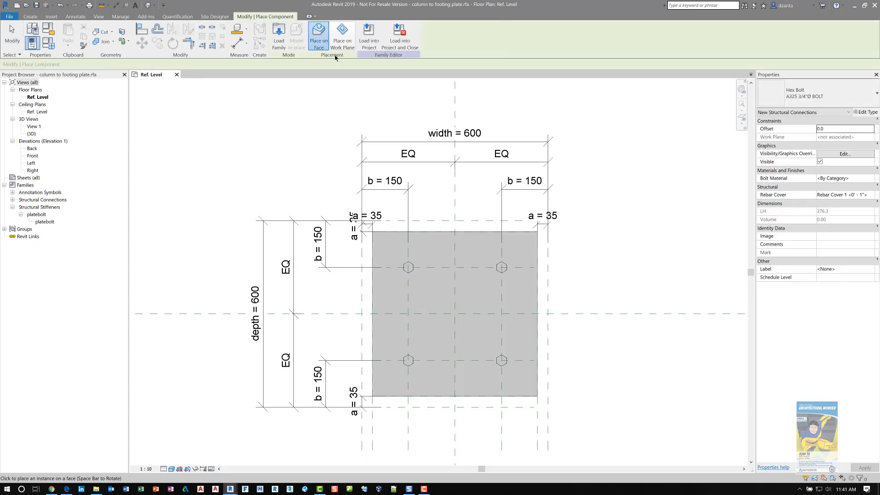
left_click(342, 37)
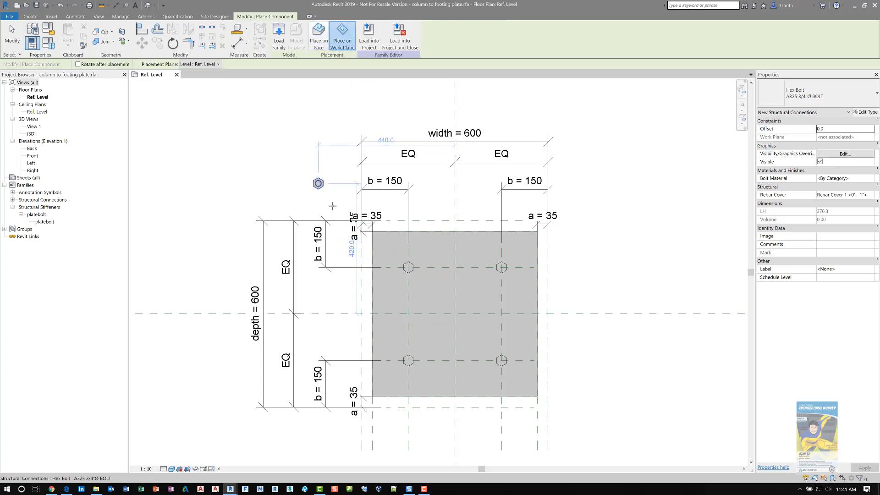
key("Escape")
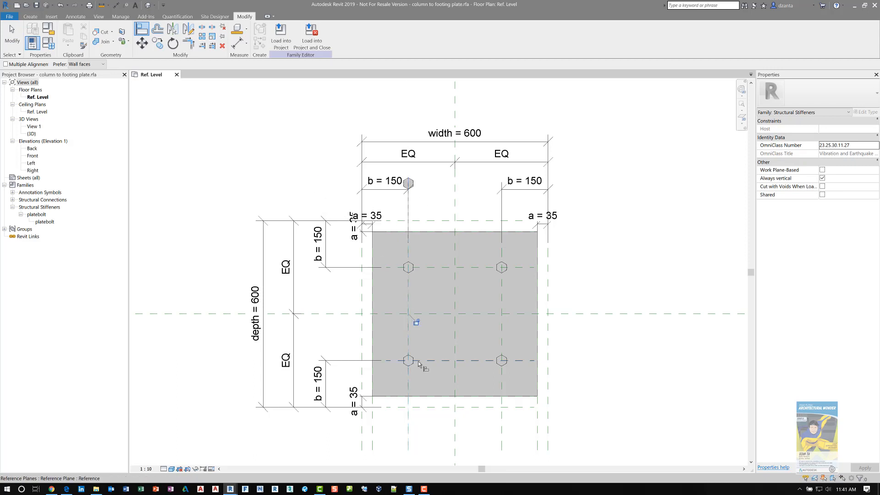
left_click(408, 184)
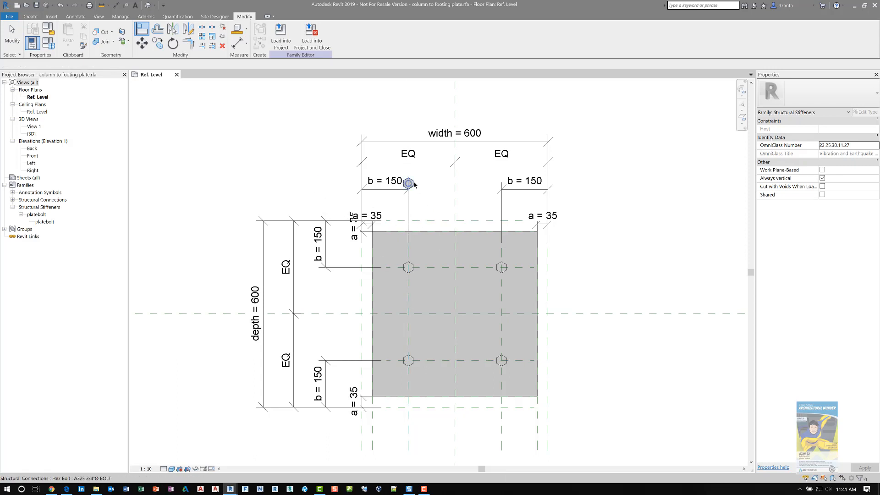
left_click(107, 192)
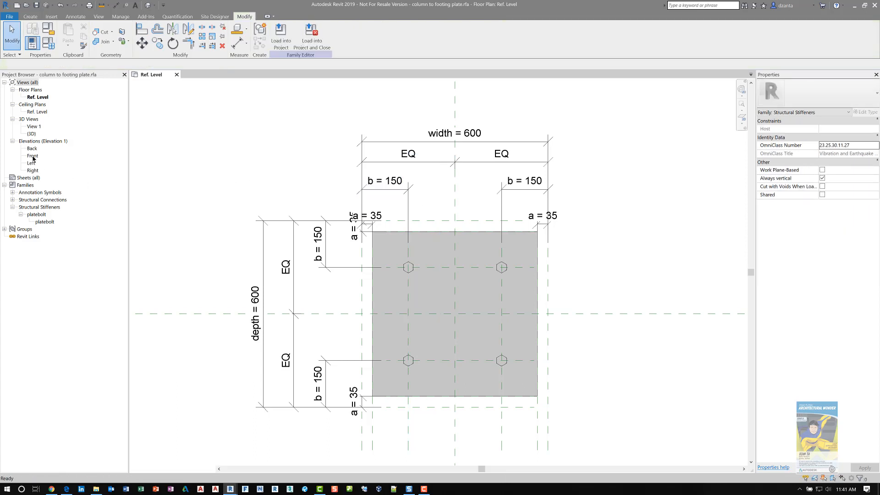
- Show the Front elevation with the 40-thick plate and bolt_length 363
double_click(33, 156)
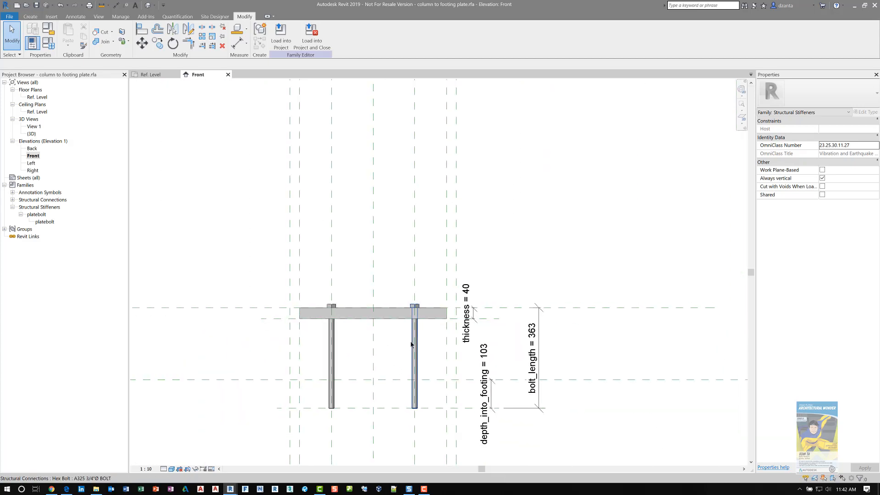
left_click(415, 348)
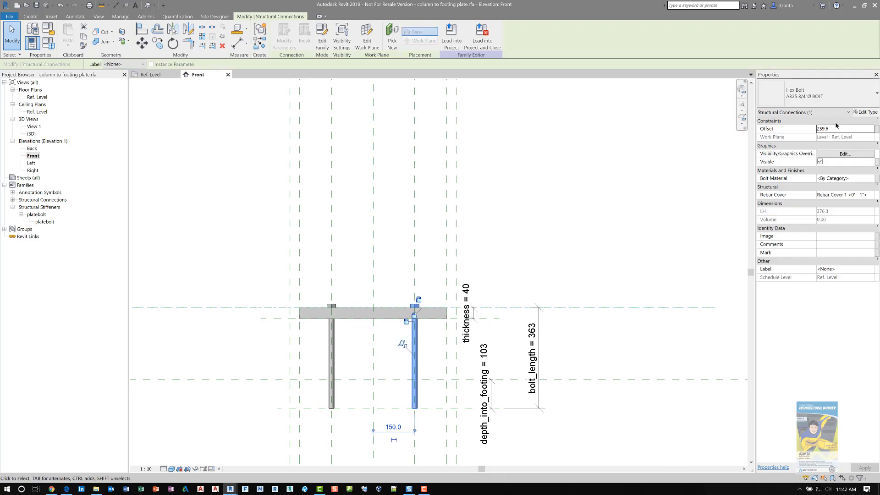
left_click(864, 112)
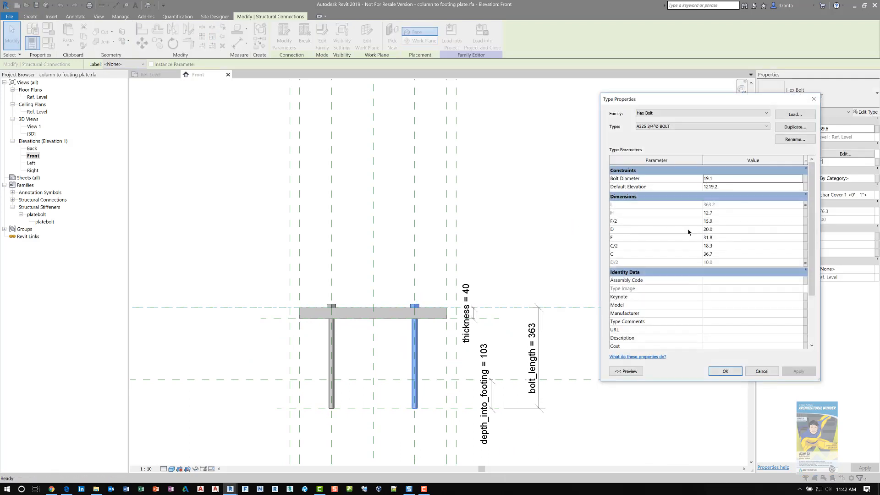
mouse_move(725, 208)
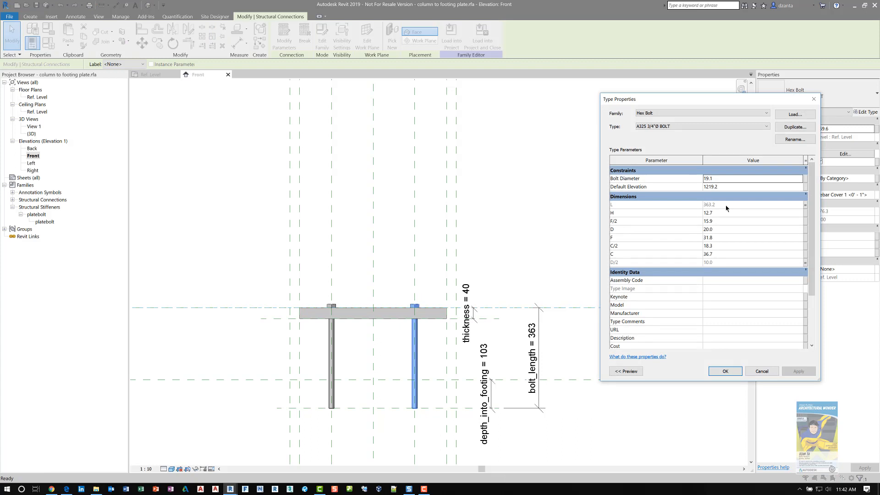
mouse_move(614, 208)
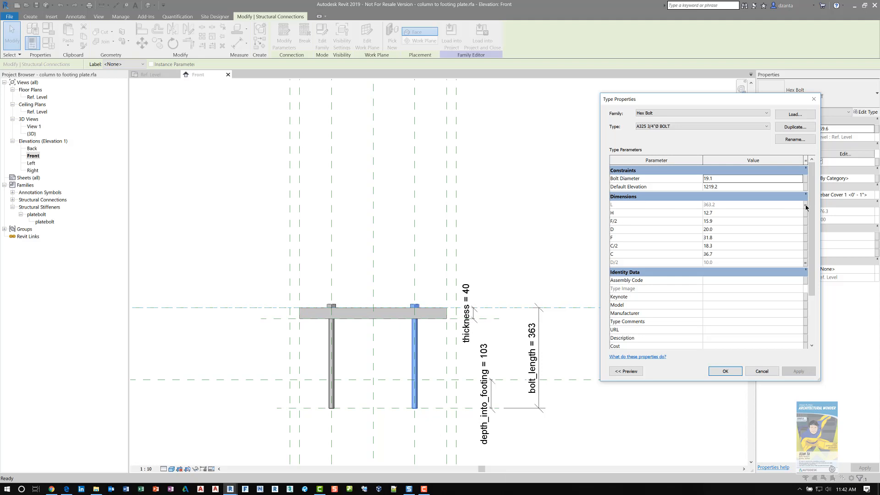
left_click(804, 204)
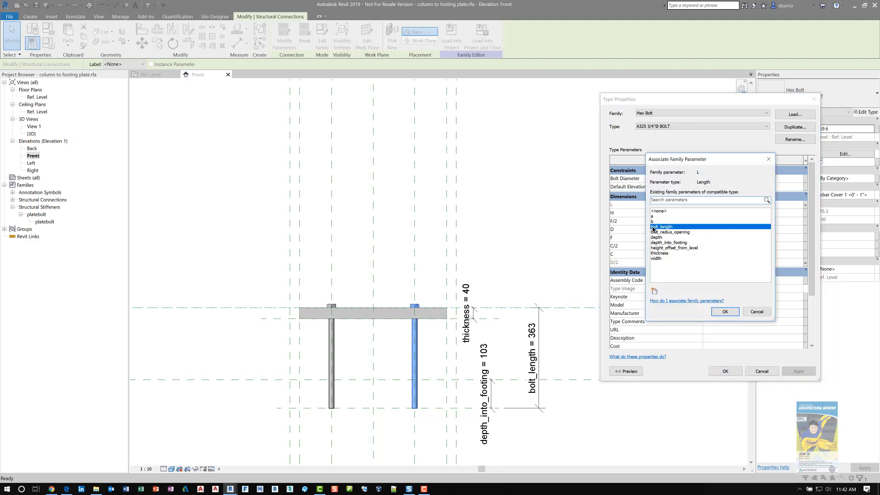
left_click(724, 312)
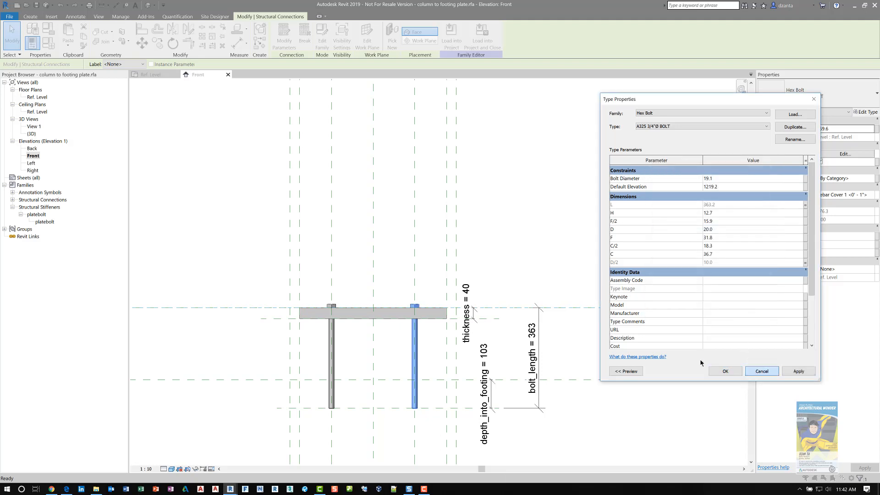
left_click(761, 371)
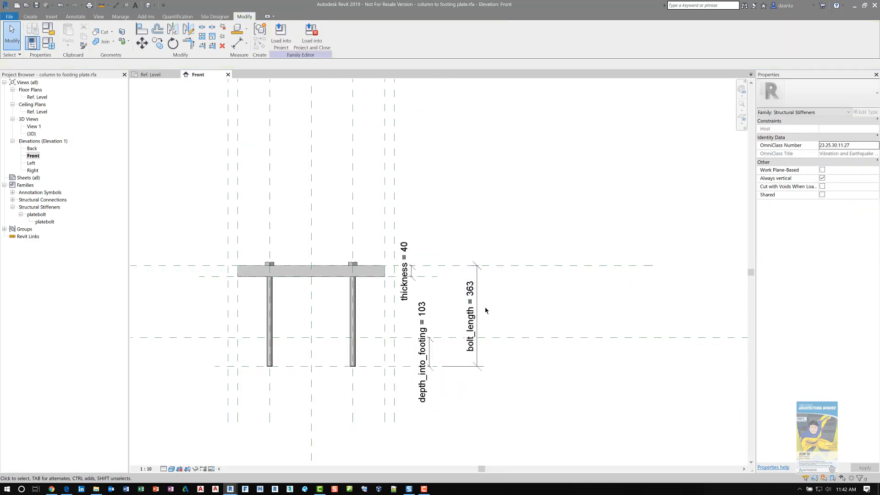
- Check the bolt_length and thickness dimensions and the right-hand bolt in the Front view
left_click(469, 312)
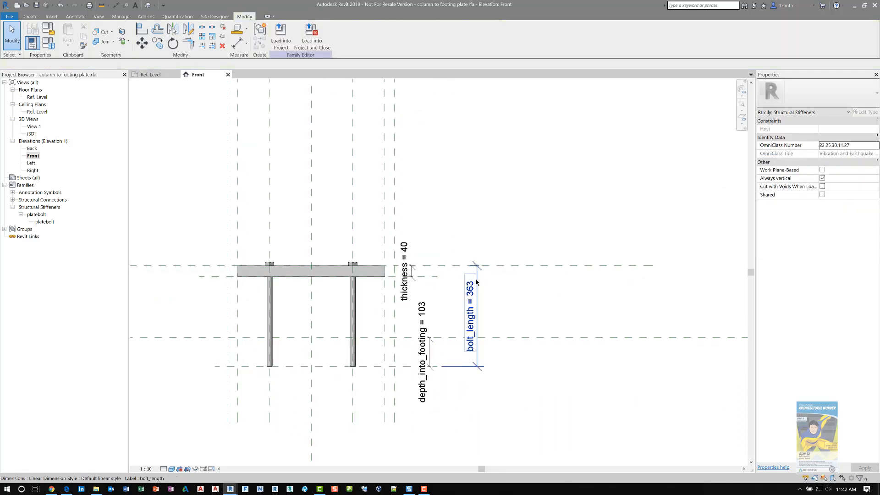
left_click(404, 275)
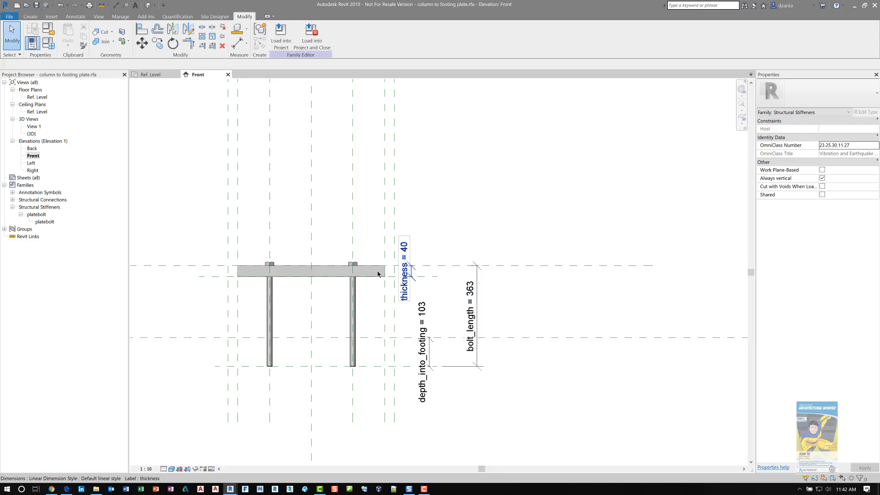
left_click(563, 207)
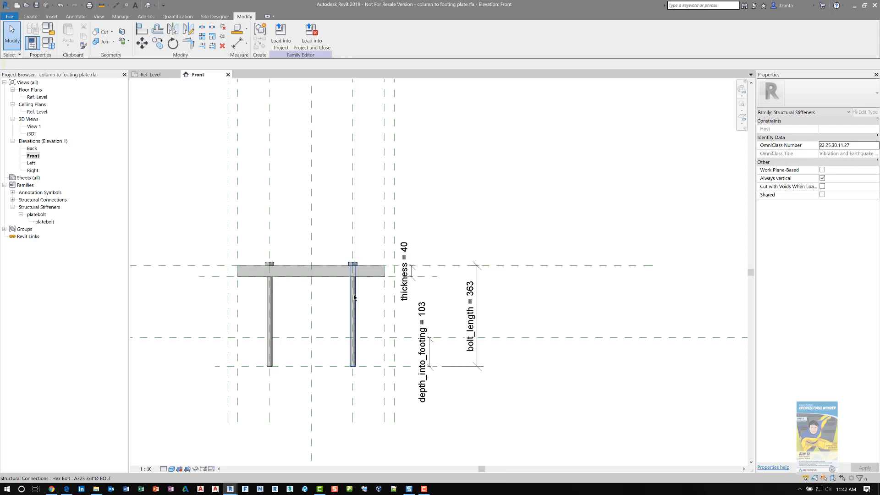
mouse_move(354, 297)
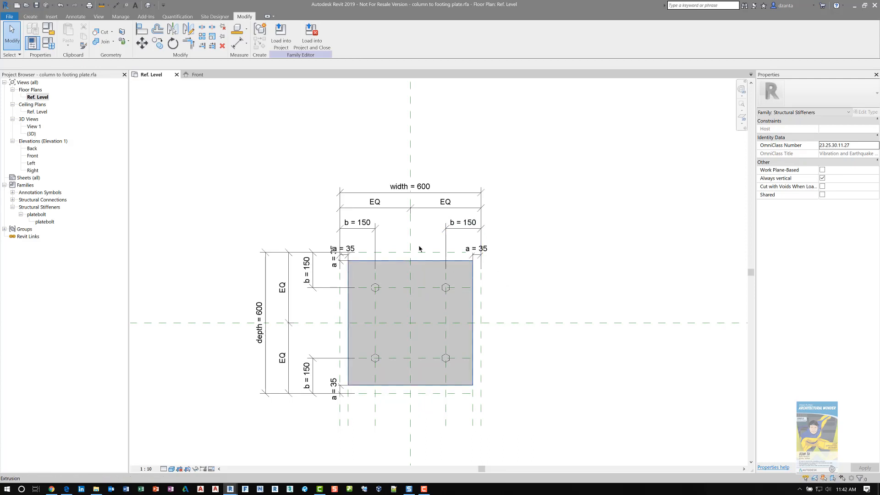
- Create a new project from the Structural Template
left_click(179, 165)
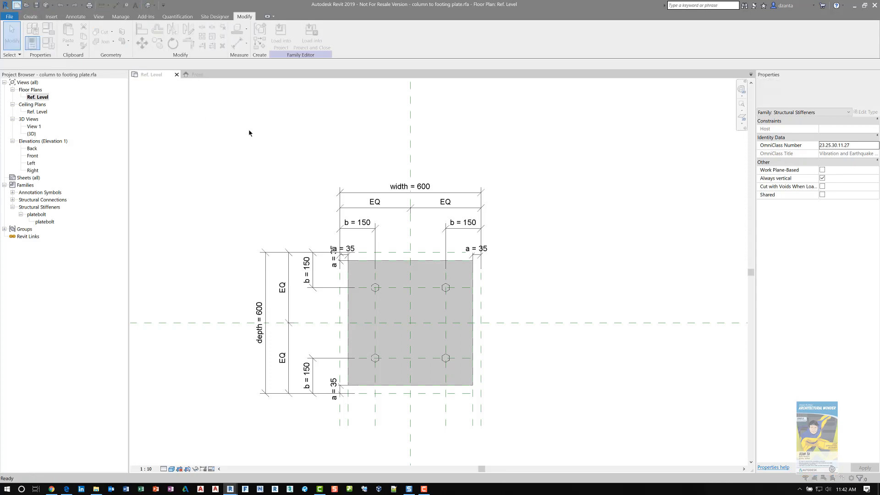
left_click(464, 227)
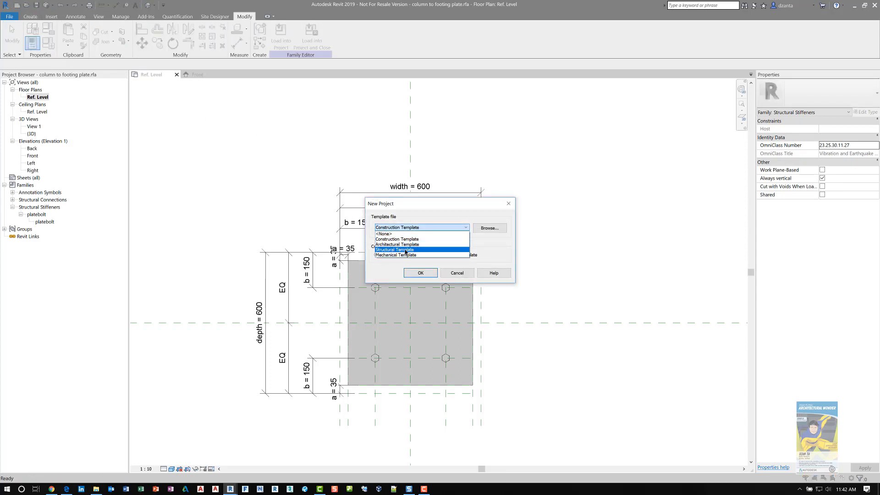
left_click(420, 273)
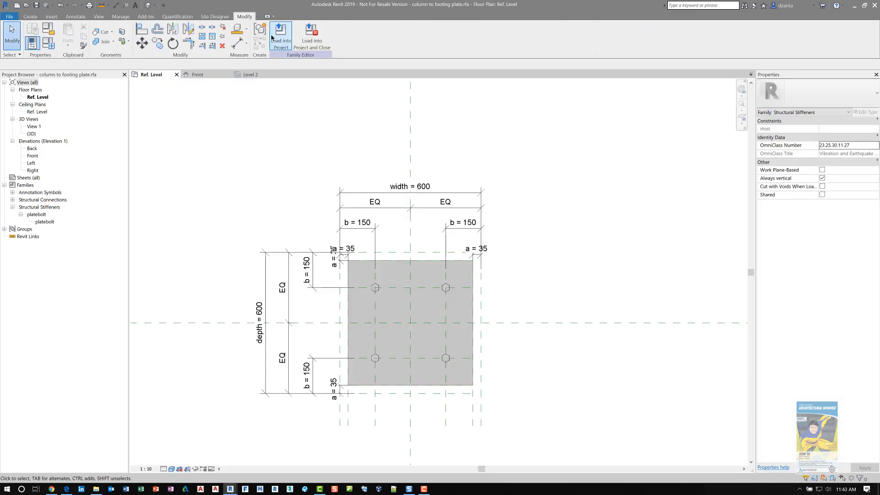
- Load the column to footing plate family into the new project and return to the Level 1 plan
left_click(280, 36)
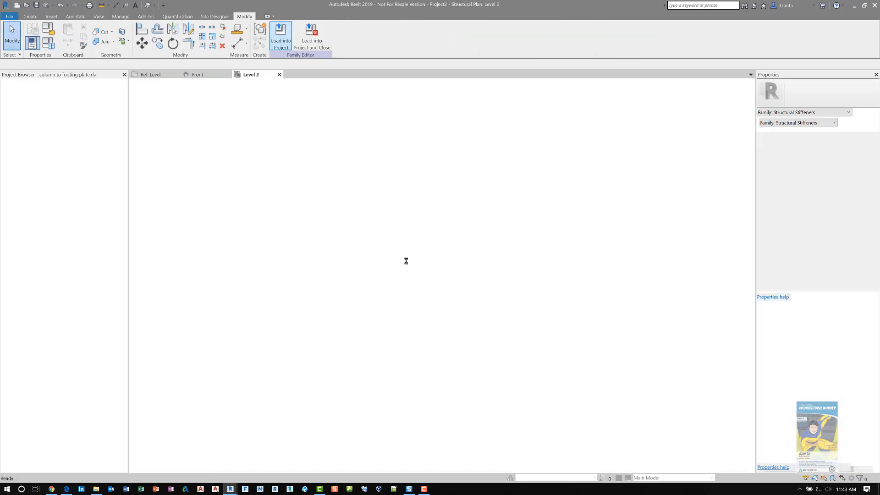
left_click(280, 37)
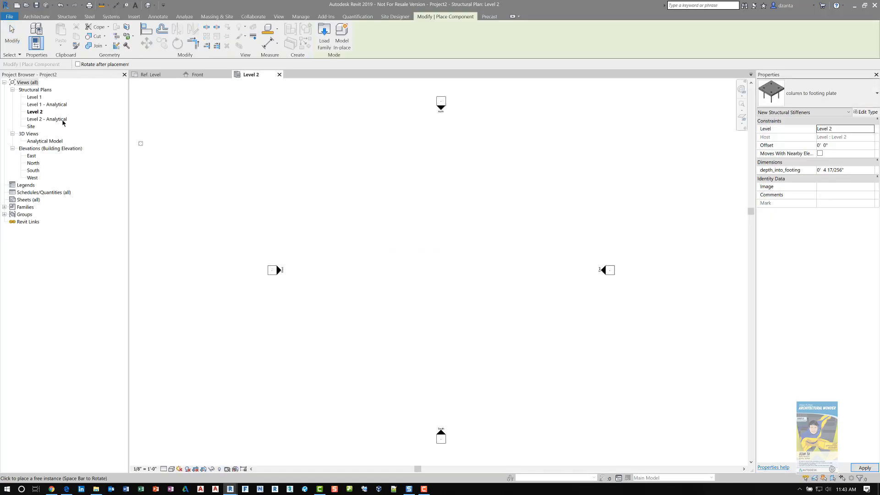
left_click(35, 16)
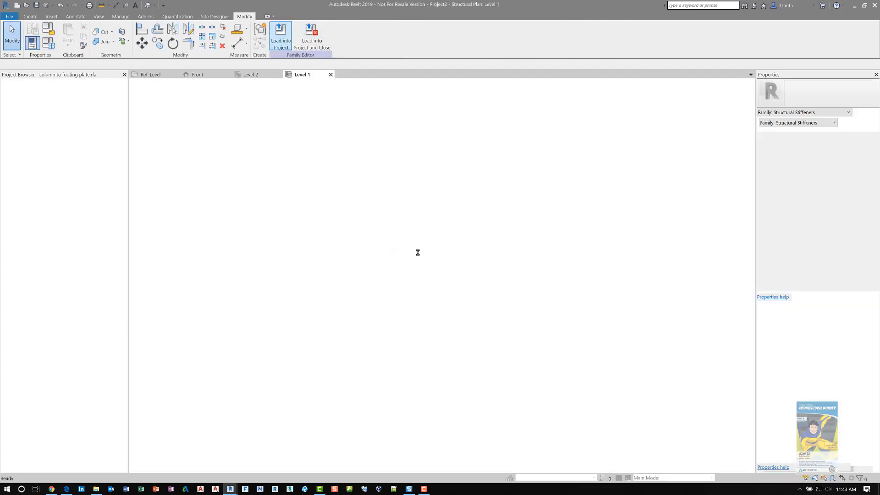
left_click(280, 37)
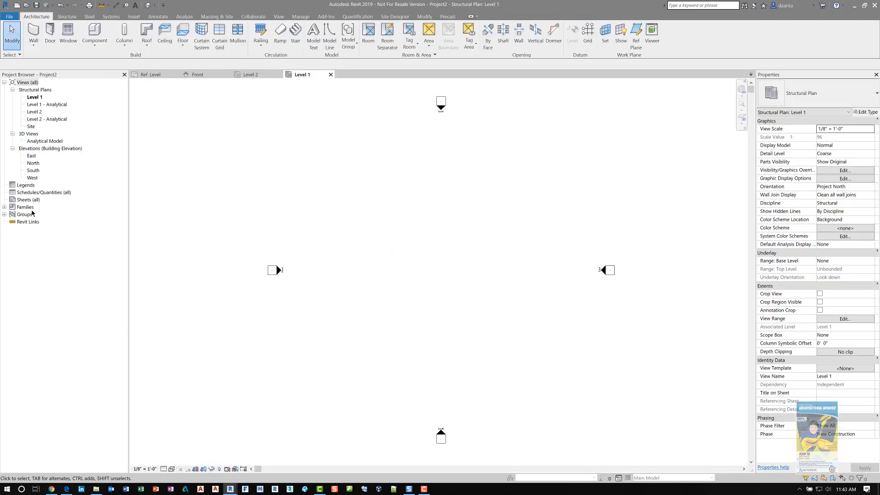
- Place a column to footing plate instance from Structural Stiffeners at the plan centre
left_click(25, 206)
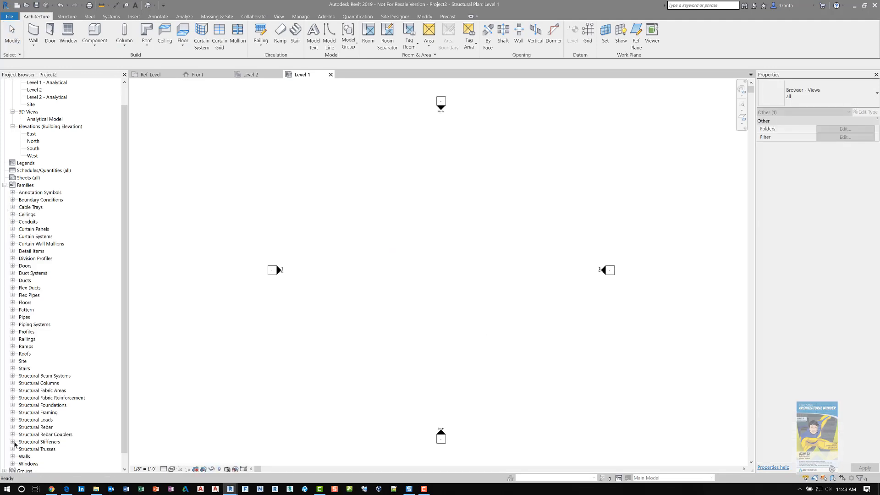
left_click(13, 441)
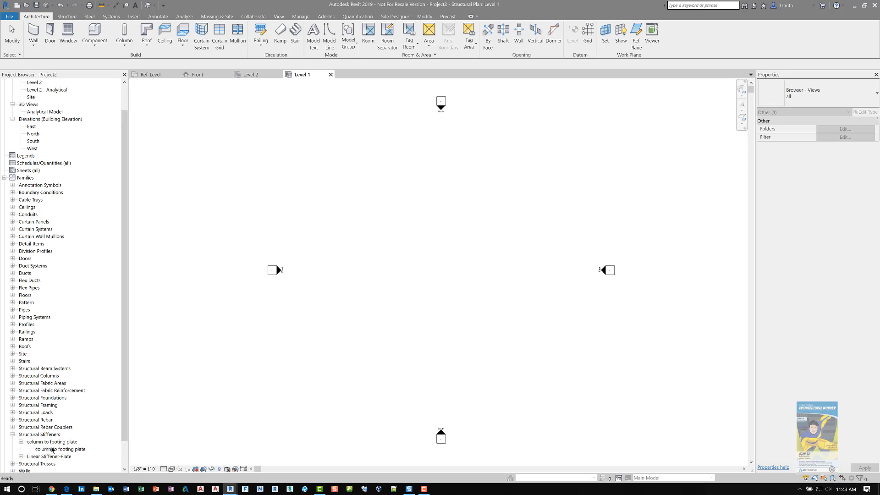
double_click(59, 449)
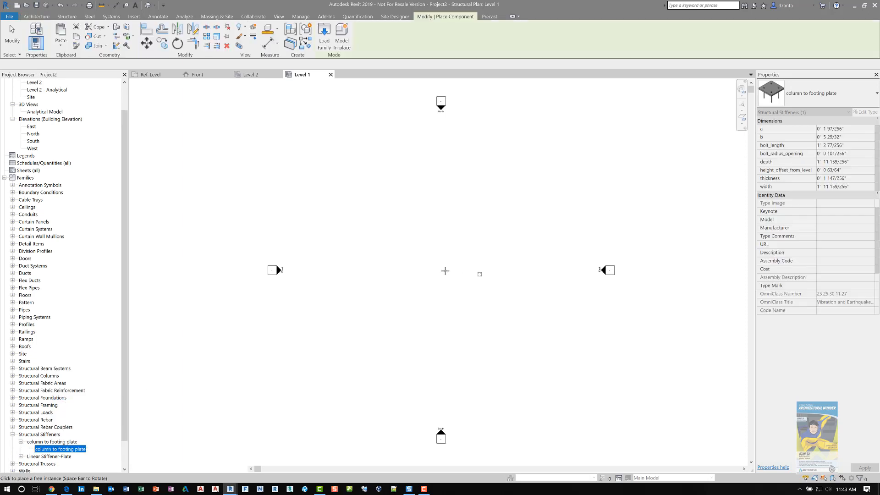
left_click(441, 269)
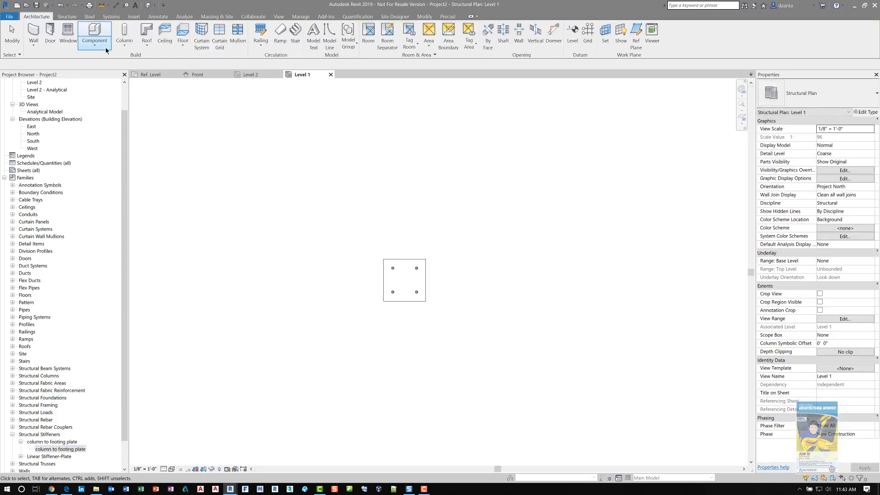
- Start a structural column set to extend upward with its top at Level 2
left_click(66, 17)
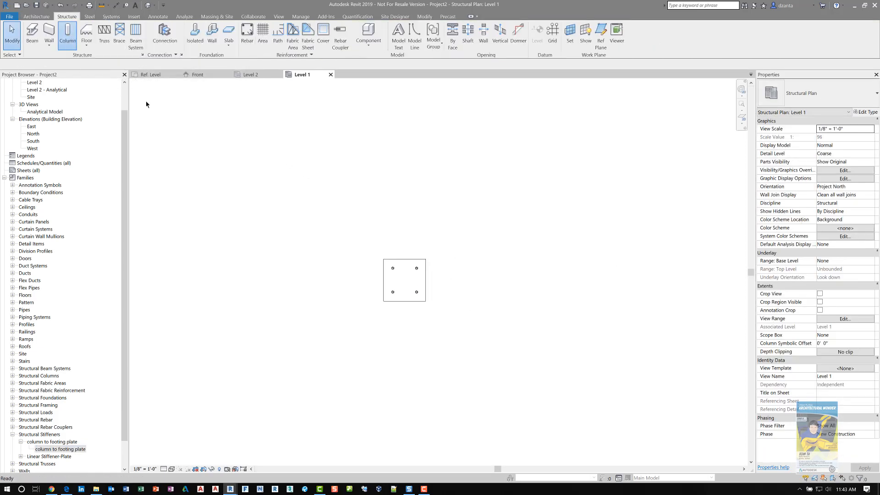
left_click(67, 35)
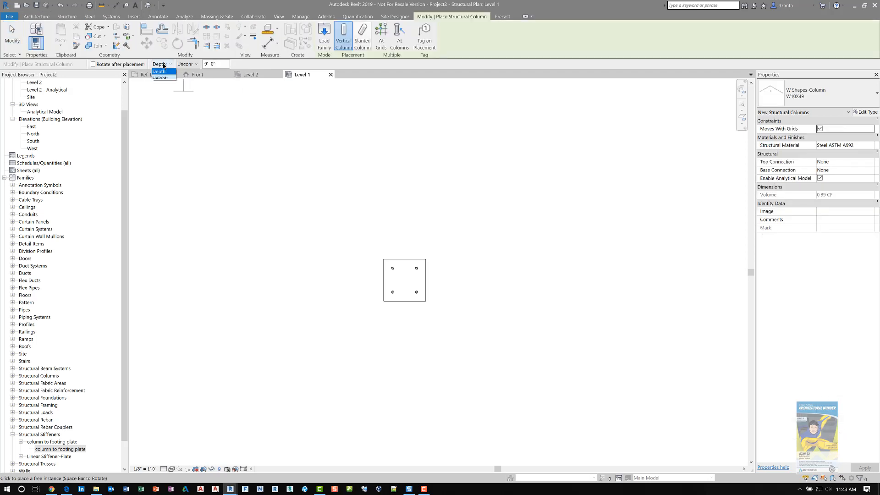
left_click(161, 77)
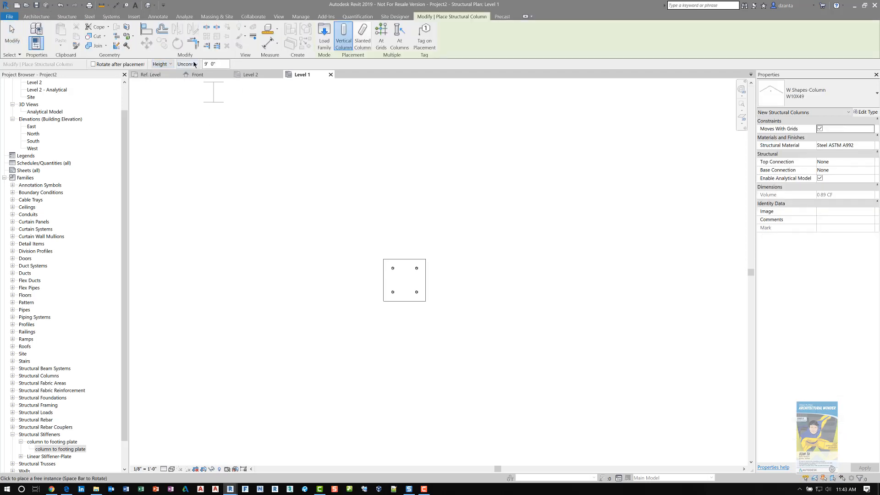
left_click(185, 63)
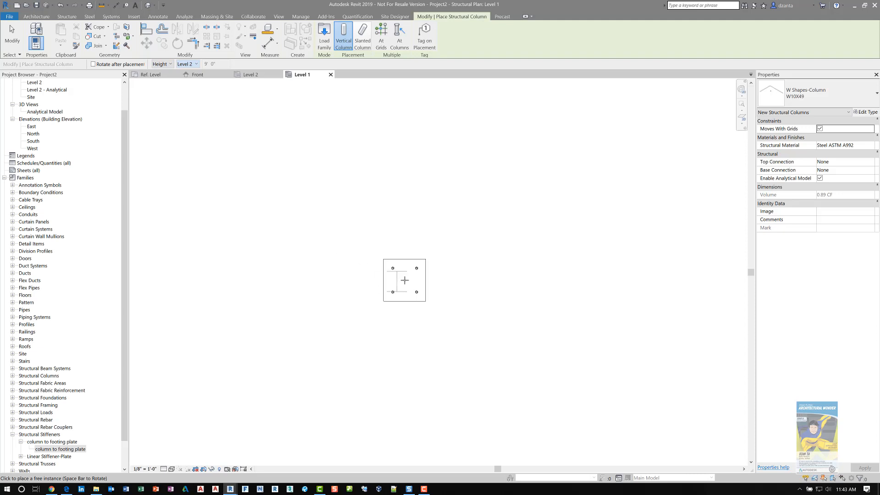
mouse_move(452, 281)
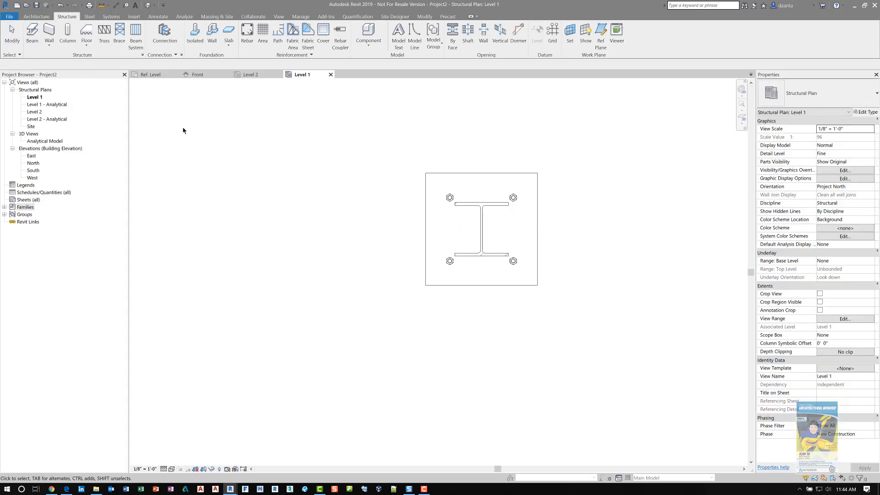
- Show the North elevation and select the W10X49 steel column
left_click(33, 163)
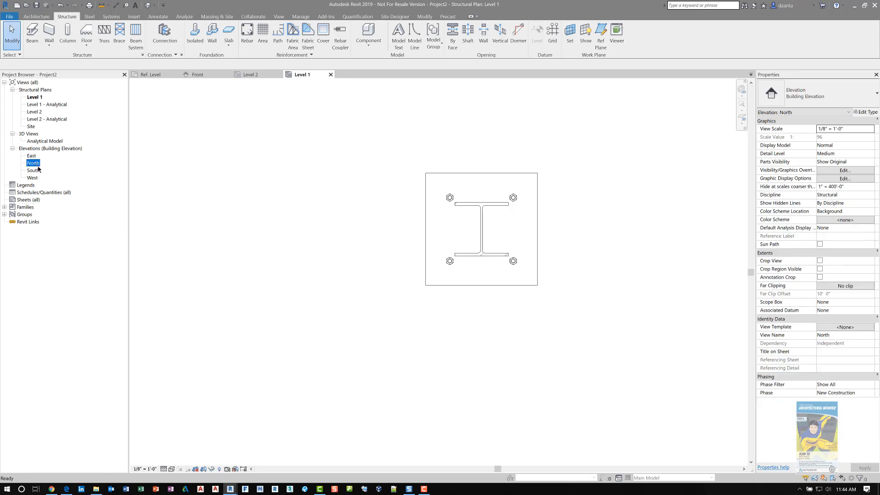
double_click(33, 163)
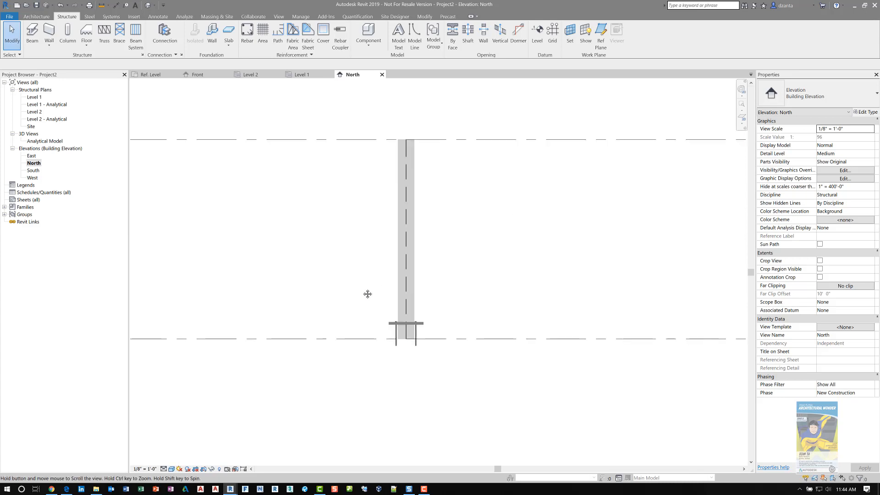
left_click(405, 241)
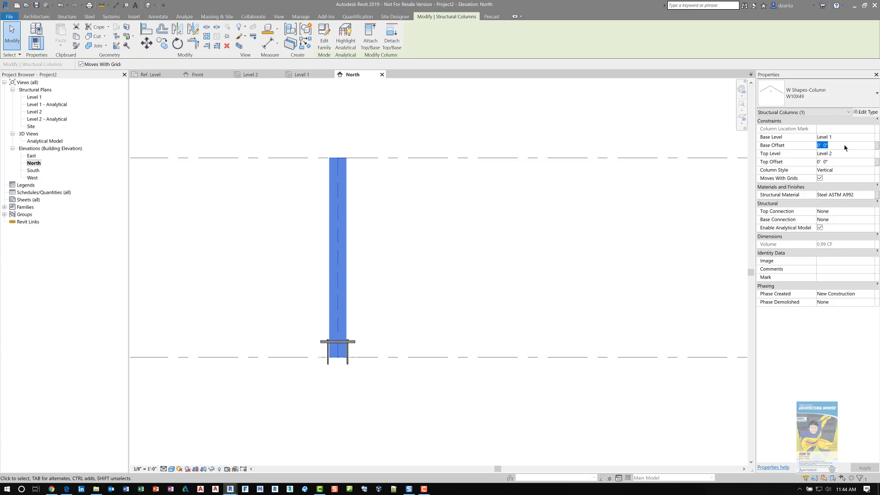
- Raise the column's Base Offset so its base rests on top of the base plate
type("0' 6\"")
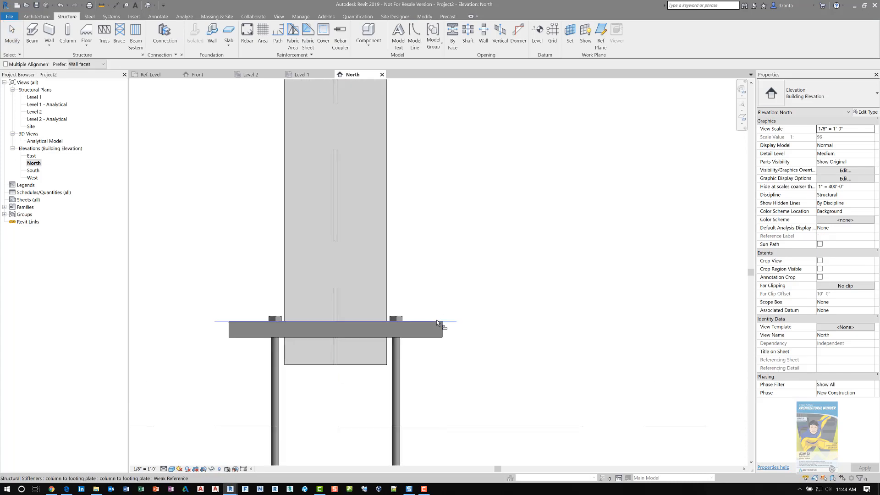
mouse_move(370, 365)
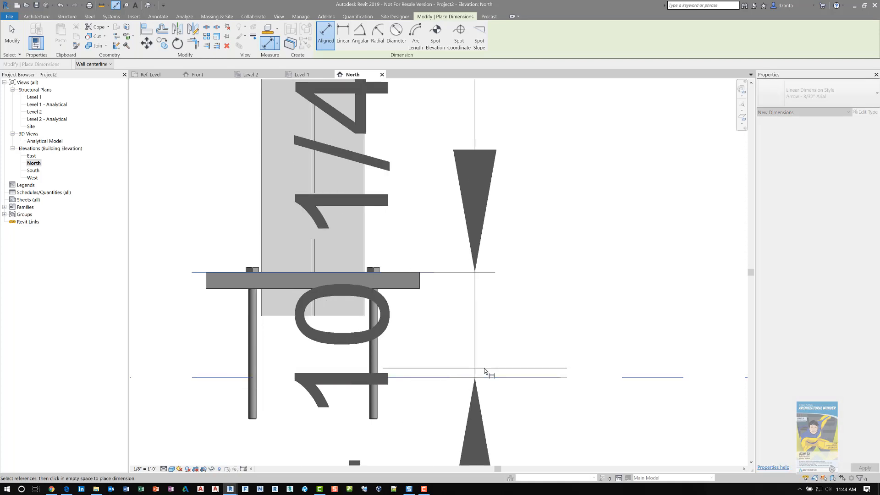
scroll("down", 3)
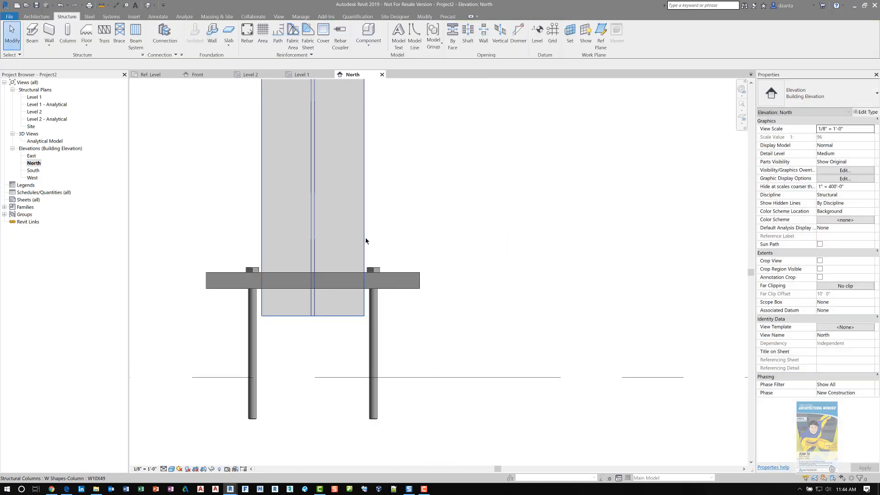
left_click(312, 168)
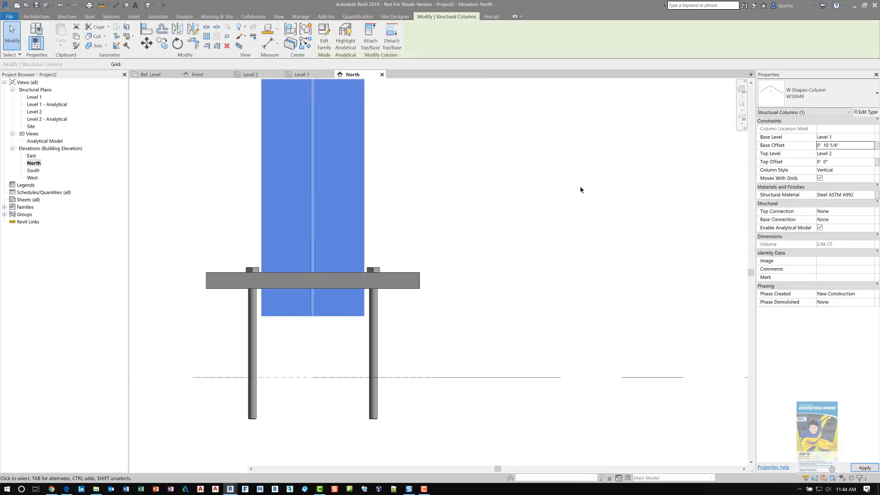
left_click(580, 190)
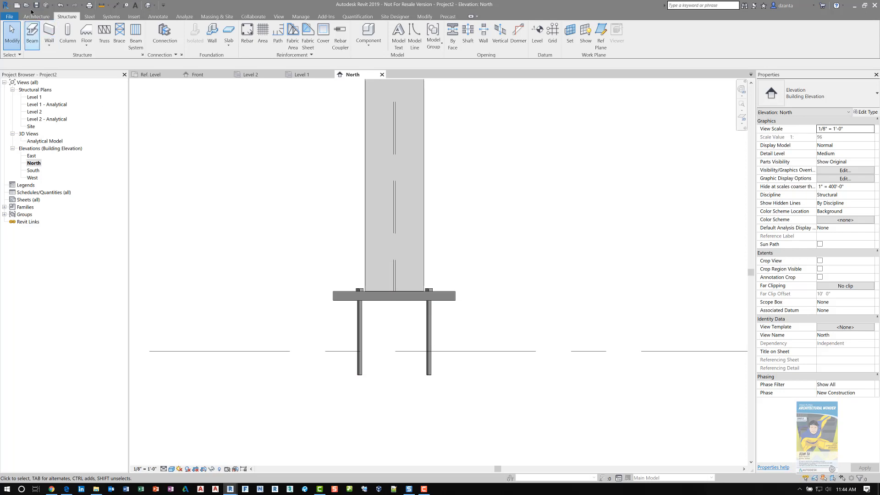
- Open generic footing.rfa and view its Ref. Level plan and Front elevation
left_click(27, 6)
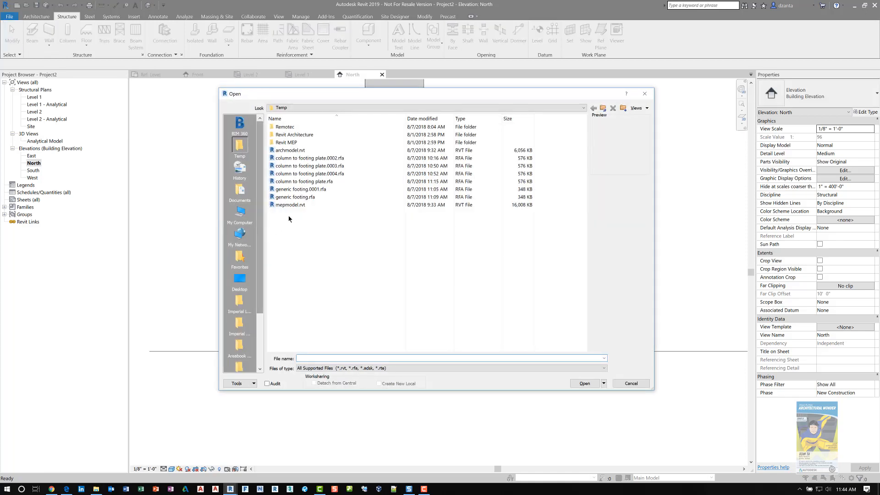
left_click(294, 197)
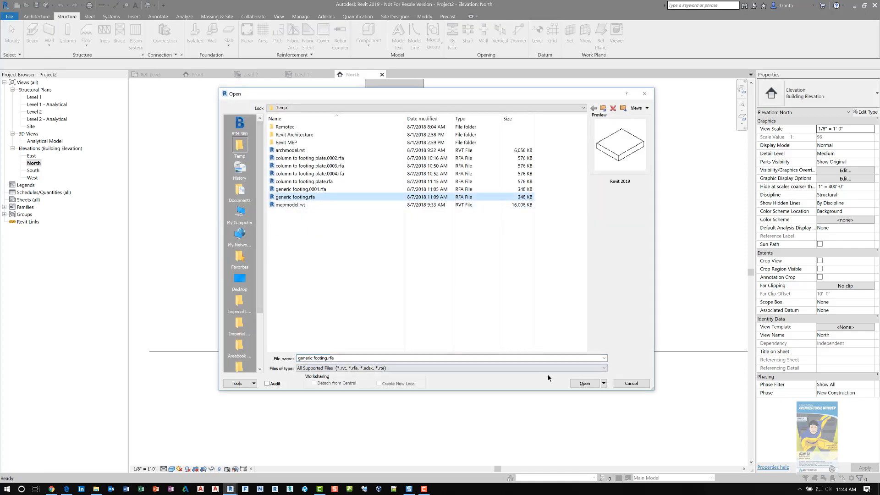
left_click(584, 383)
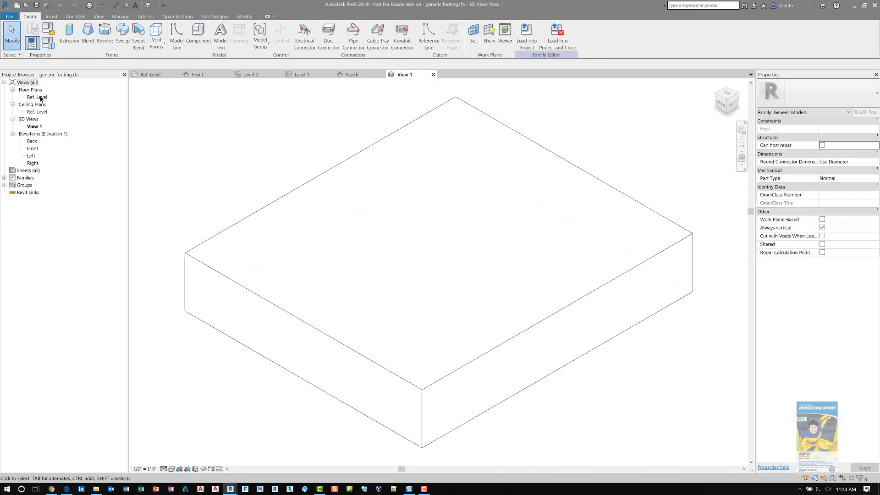
double_click(37, 96)
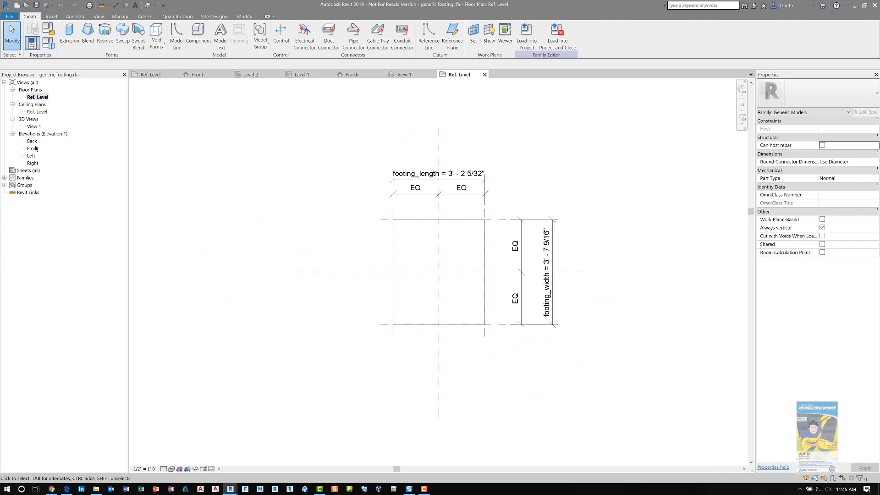
double_click(33, 148)
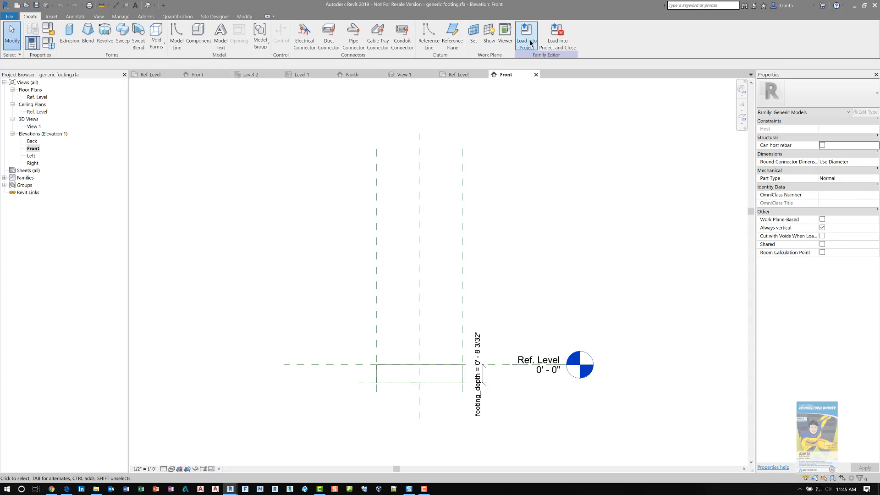
- Load the generic footing into Project2 and check it in the North elevation
left_click(526, 35)
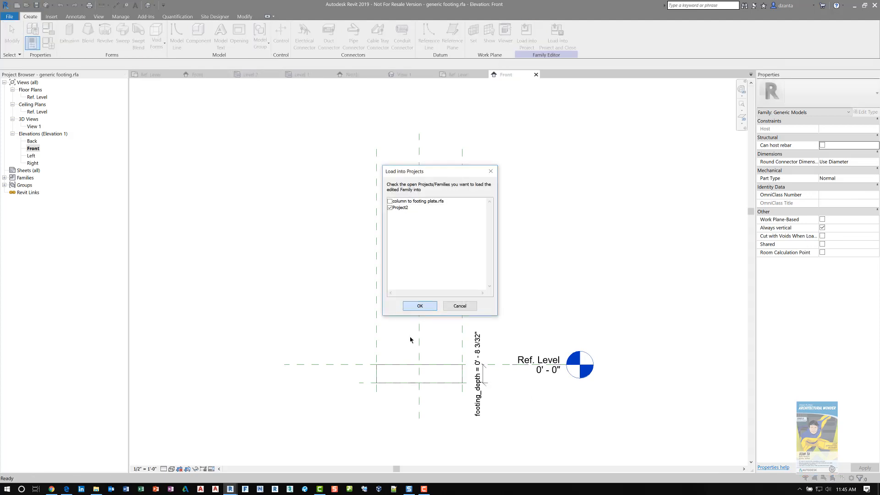
left_click(418, 305)
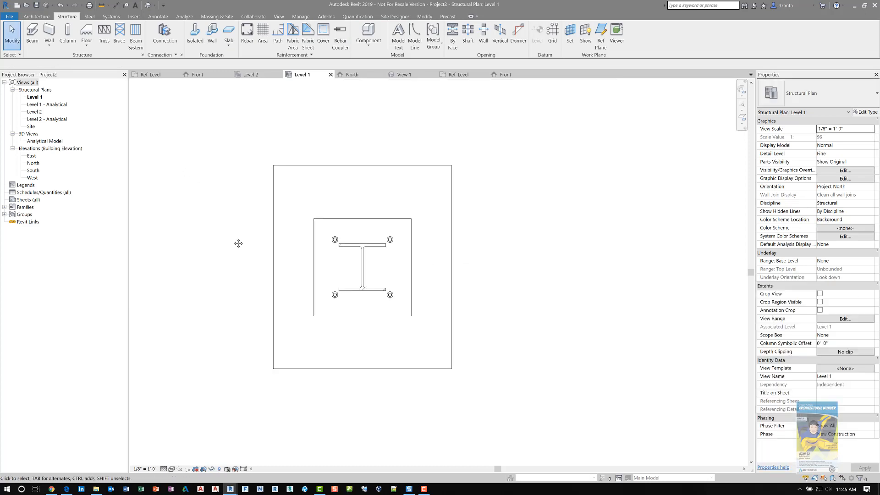
left_click(33, 163)
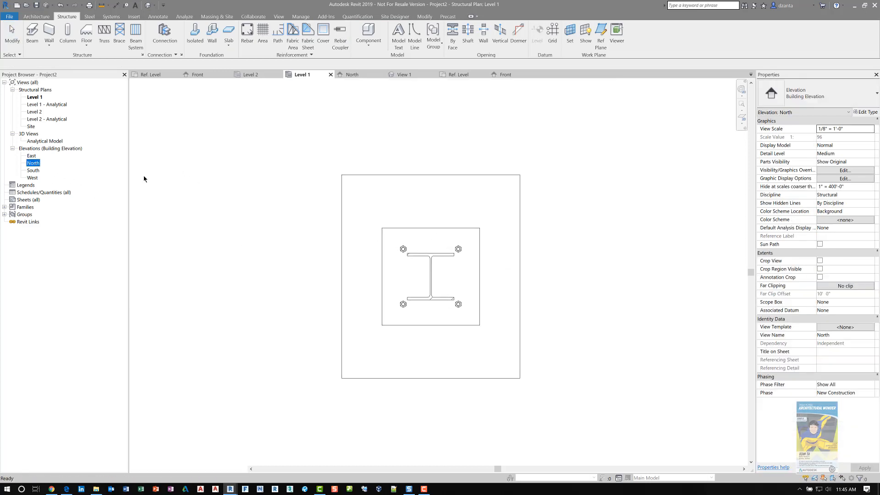
left_click(352, 74)
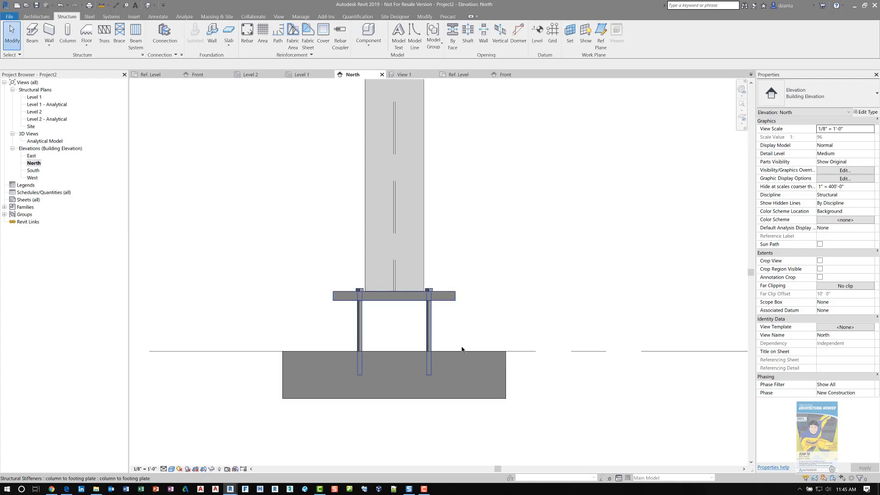
mouse_move(506, 367)
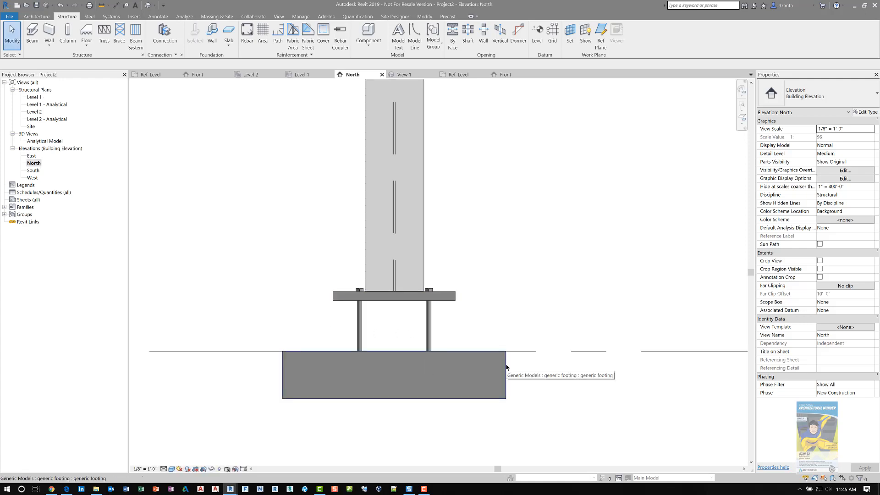
left_click(393, 295)
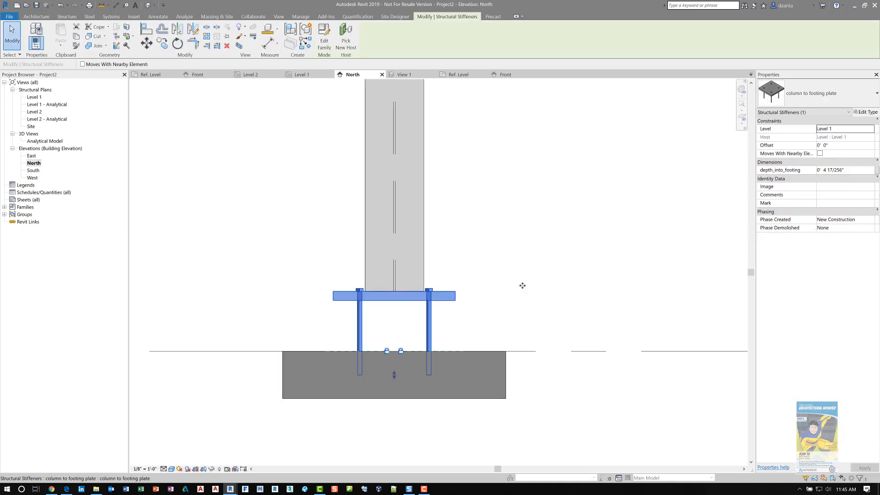
mouse_move(866, 112)
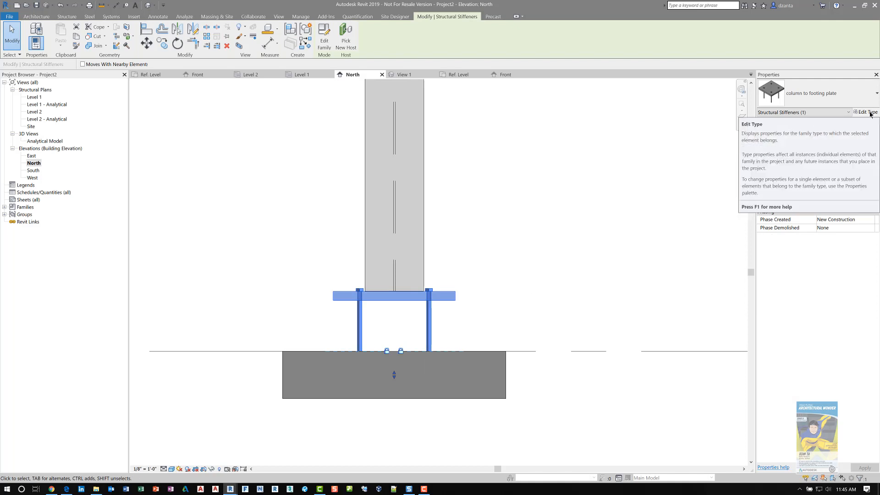
left_click(866, 112)
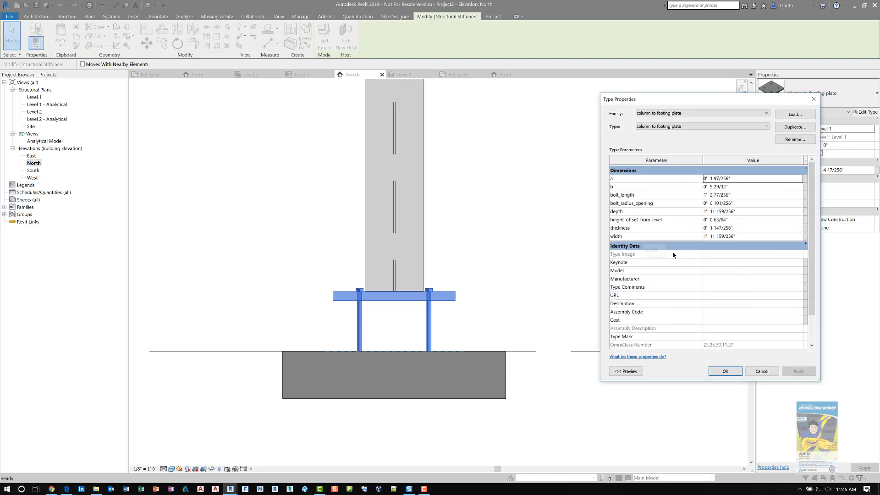
mouse_move(656, 226)
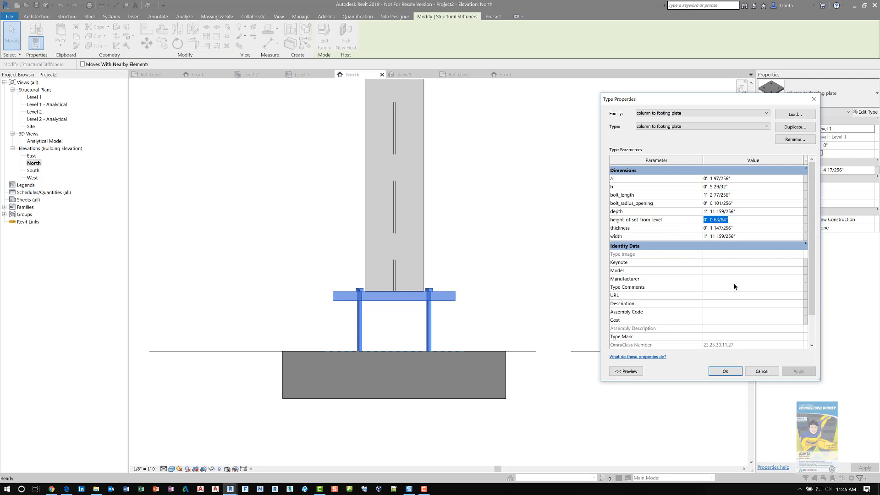
left_click(724, 371)
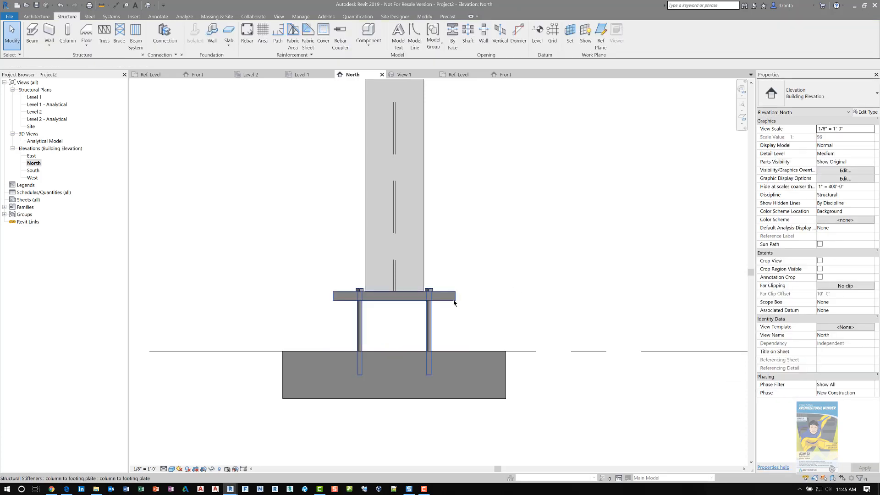
- Select the bolted base plate to give it a -0' 5" offset
left_click(394, 292)
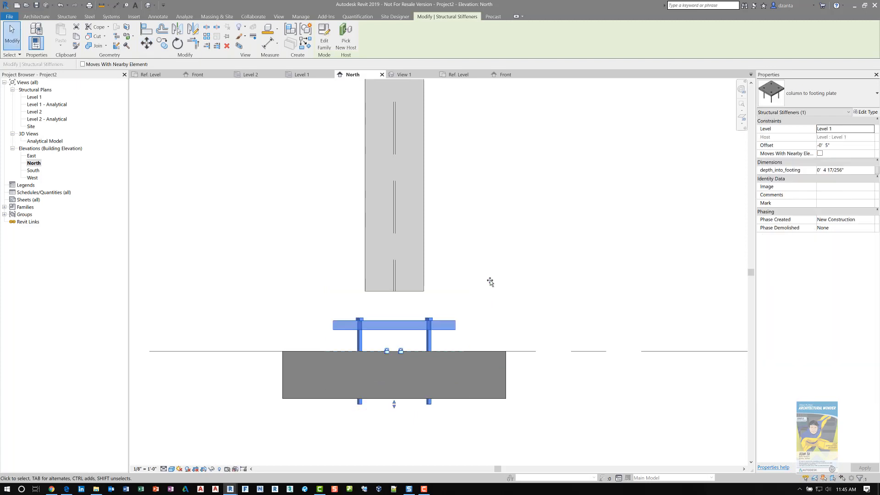
mouse_move(505, 264)
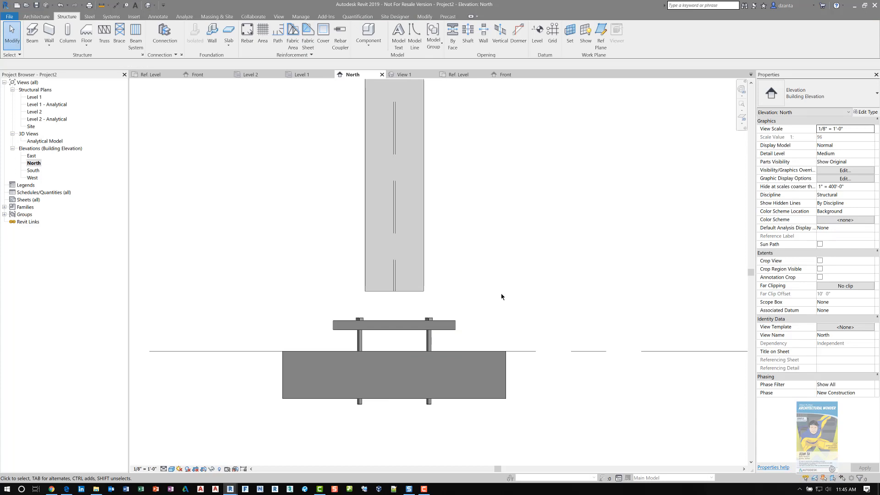
mouse_move(471, 295)
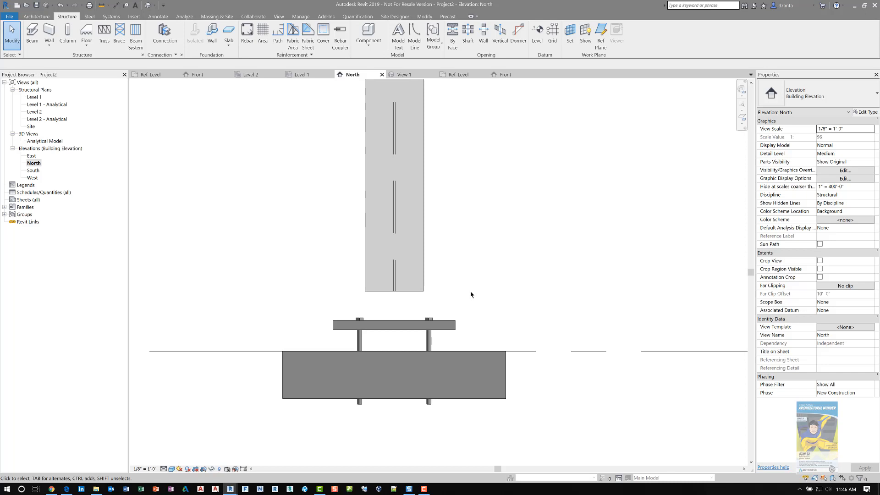
mouse_move(489, 303)
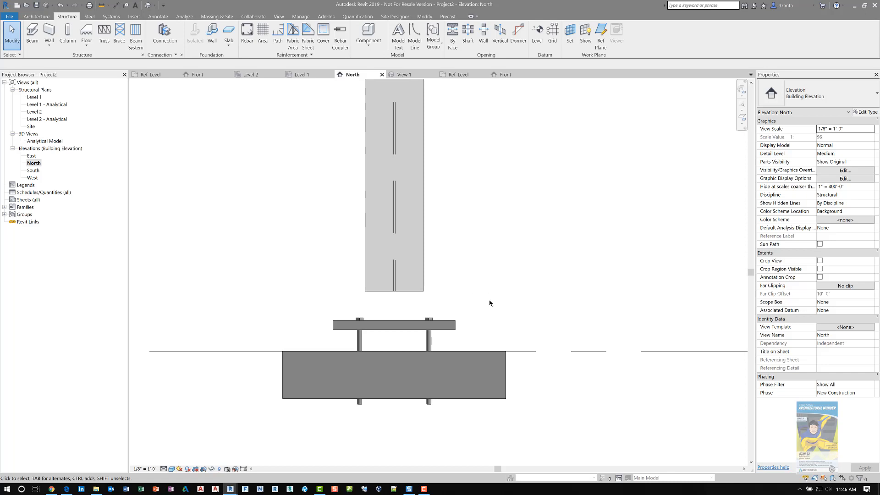
mouse_move(509, 309)
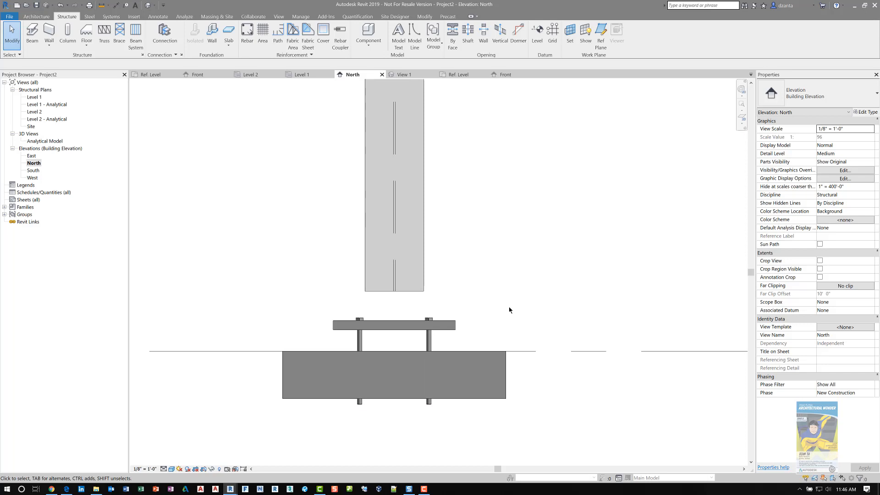
mouse_move(466, 319)
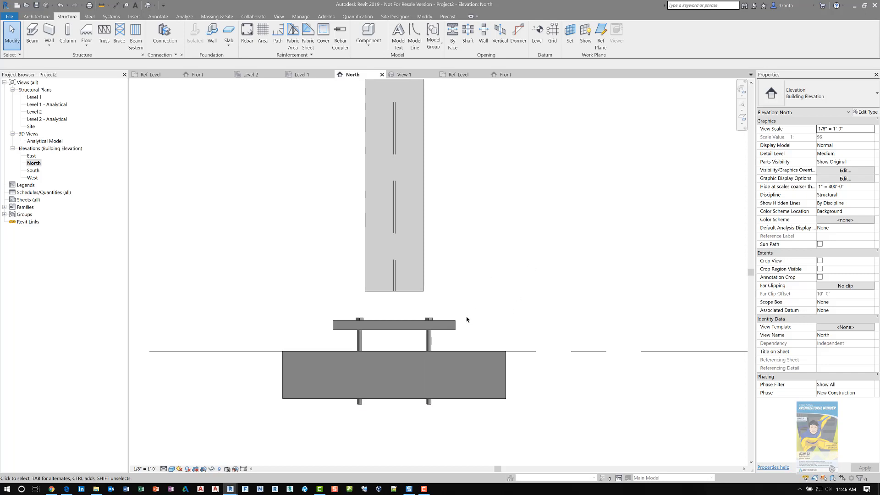
- Measure level to plate top with an aligned dimension and set the column Base Offset to 5 1/4"
left_click(417, 325)
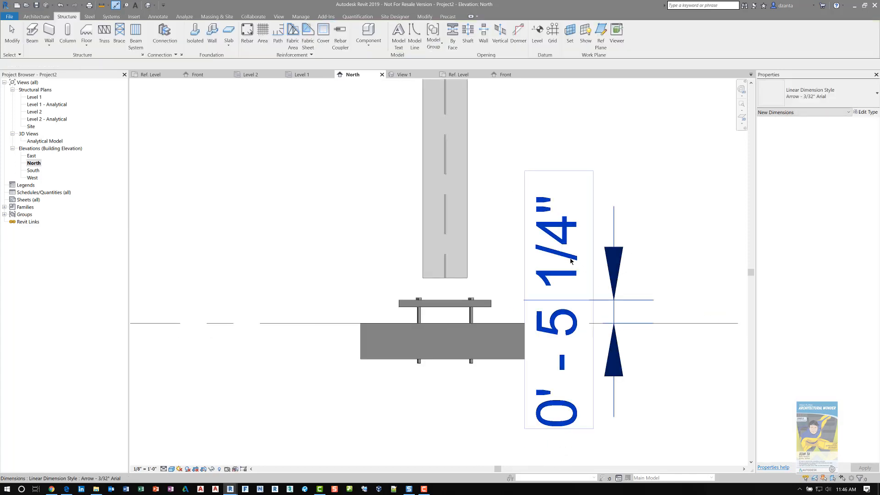
left_click(444, 168)
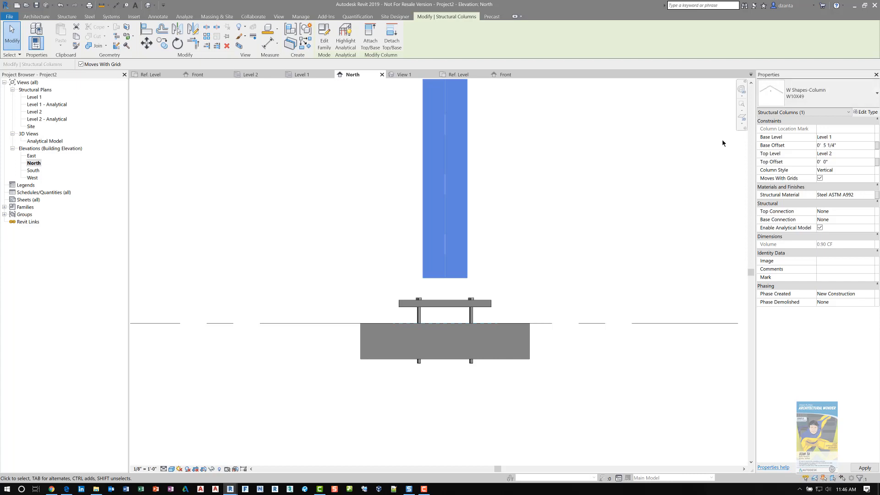
left_click(512, 232)
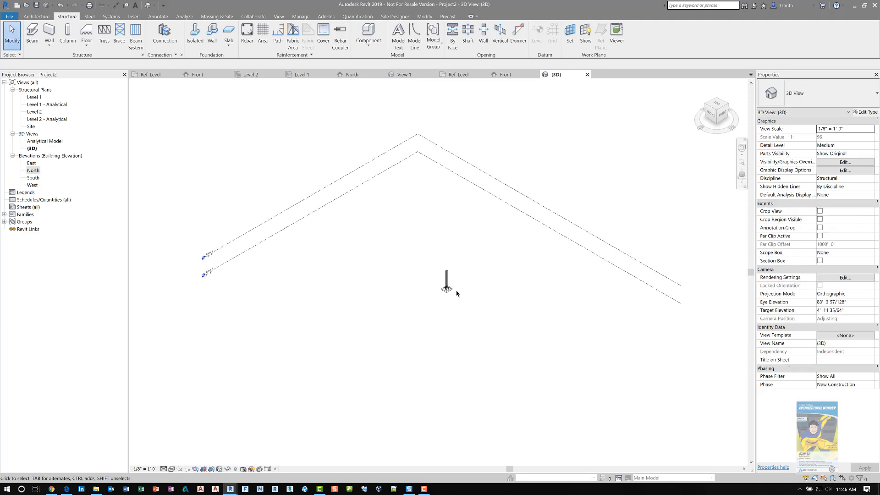
- Select the generic footing in 3D and increase its depth beneath the base plate
left_click(447, 286)
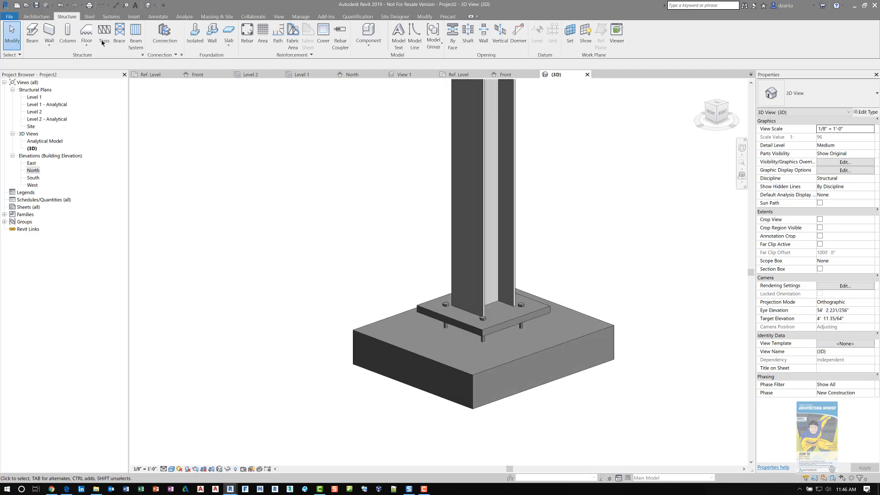
left_click(88, 17)
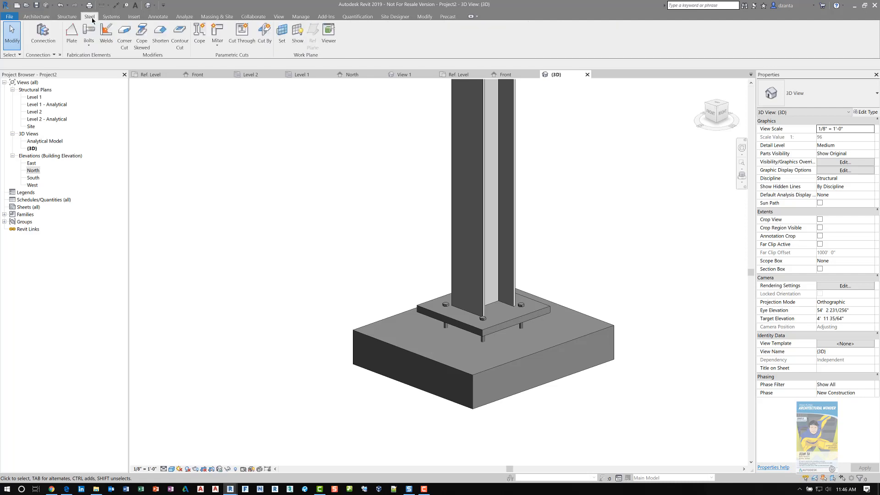
mouse_move(43, 31)
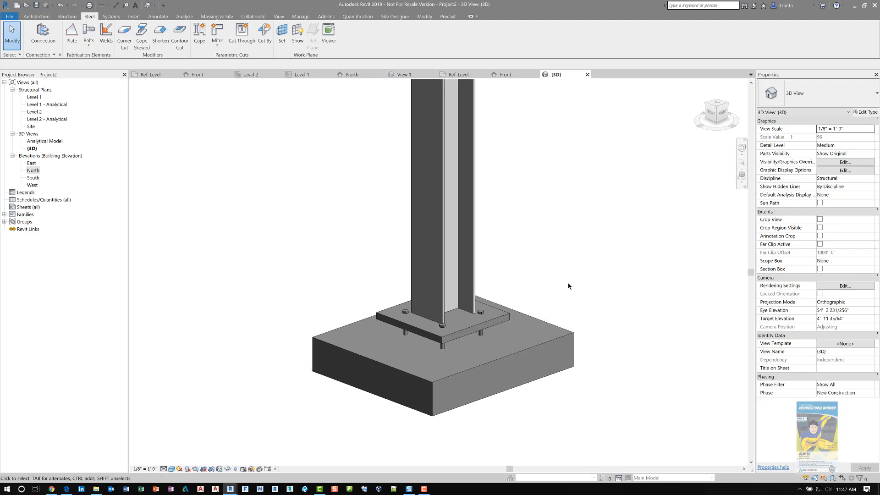
left_click(505, 319)
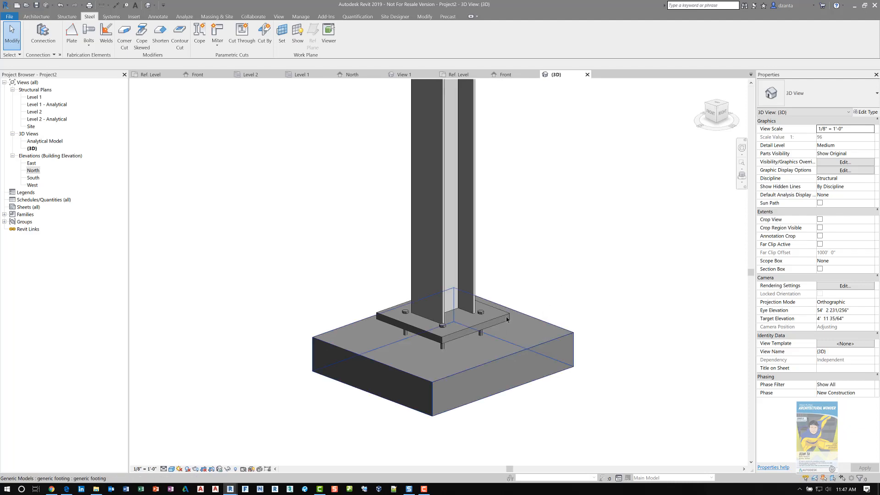
mouse_move(483, 319)
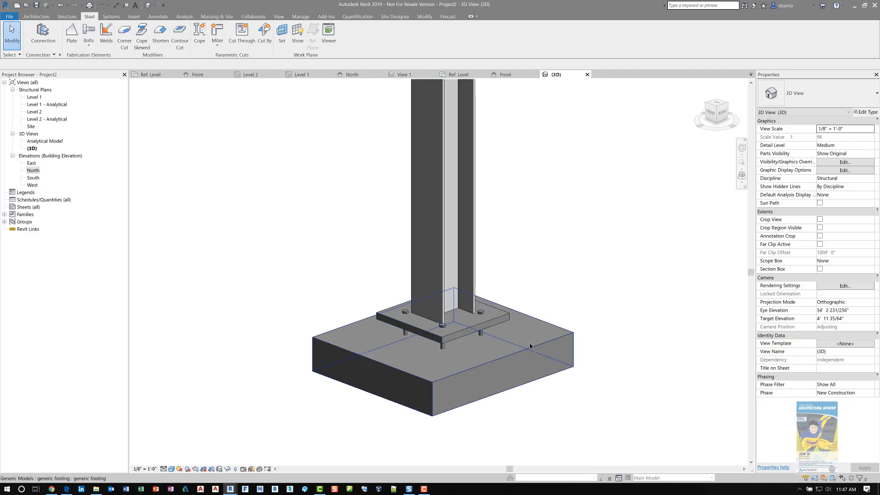
left_click(393, 364)
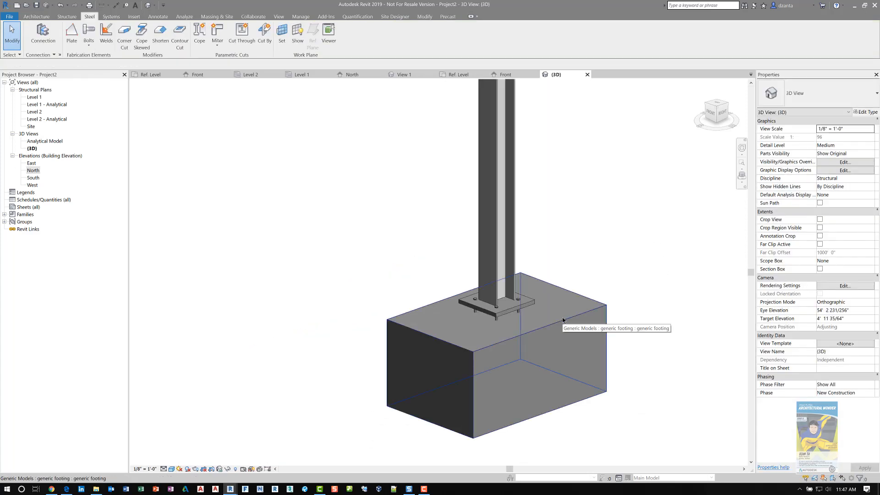
mouse_move(508, 324)
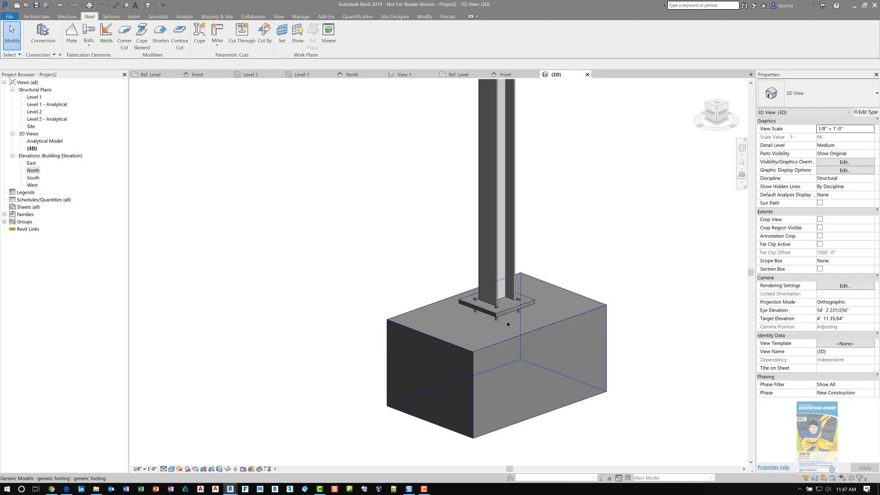
mouse_move(499, 301)
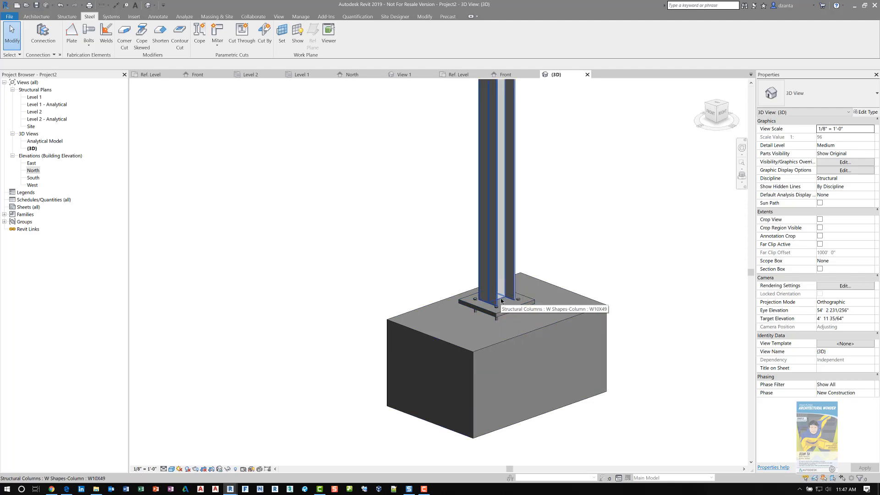
mouse_move(589, 321)
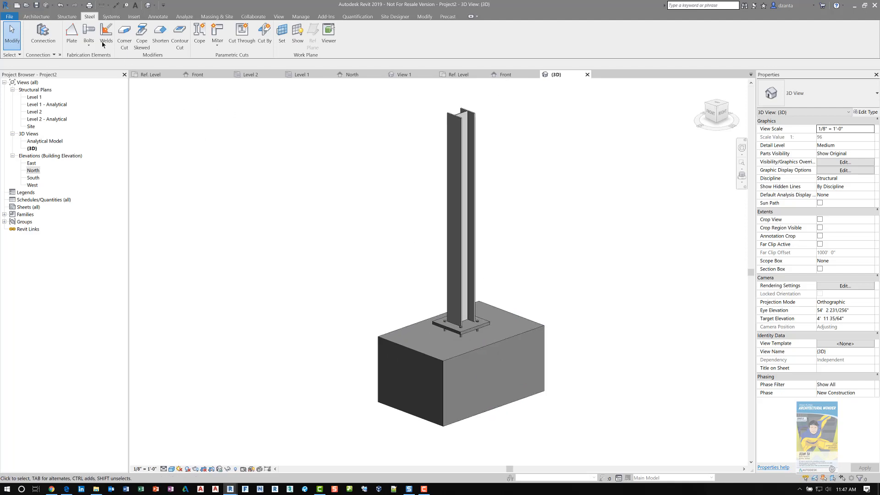
left_click(67, 16)
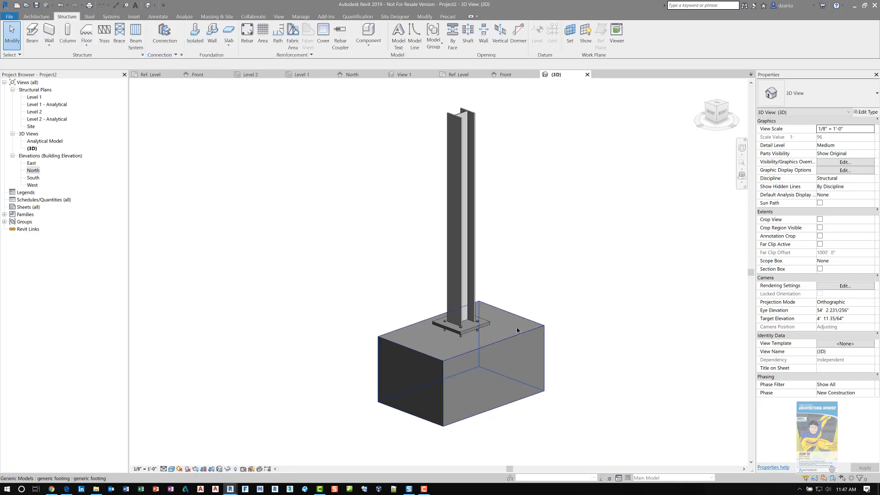
- Open column to footing plate.rfa in the Family Editor at its Ref. Level plan
left_click(460, 325)
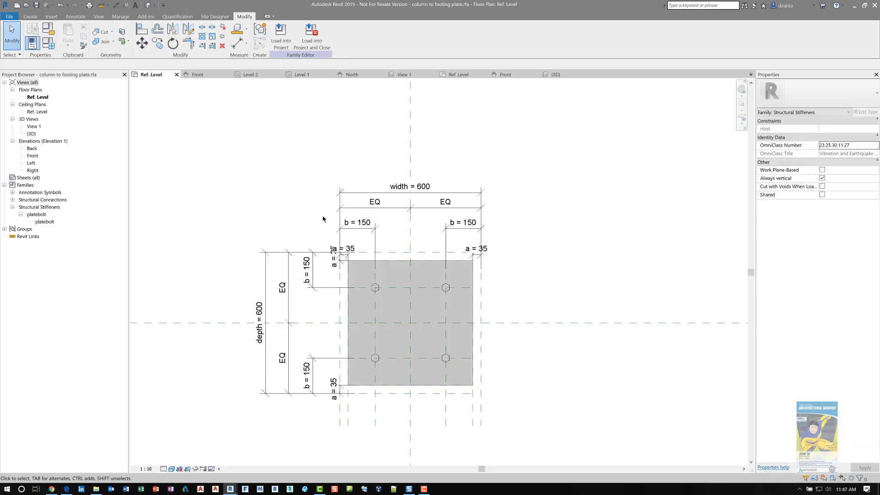
left_click(410, 322)
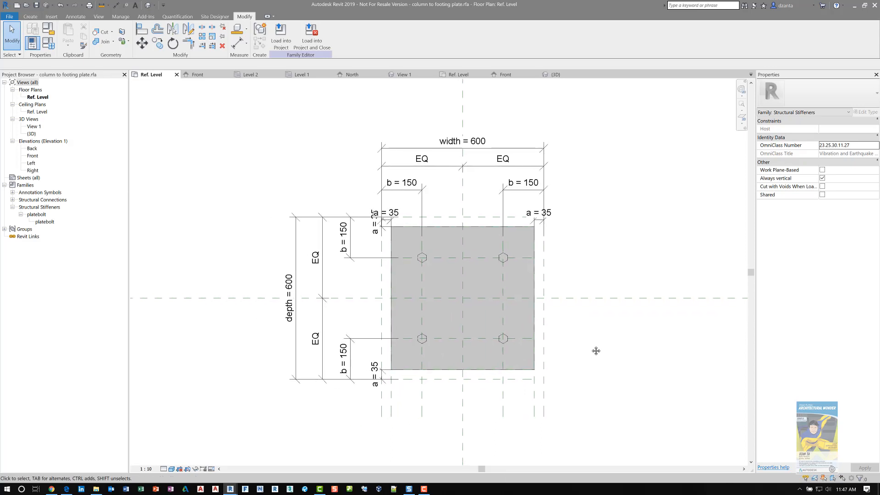
mouse_move(578, 352)
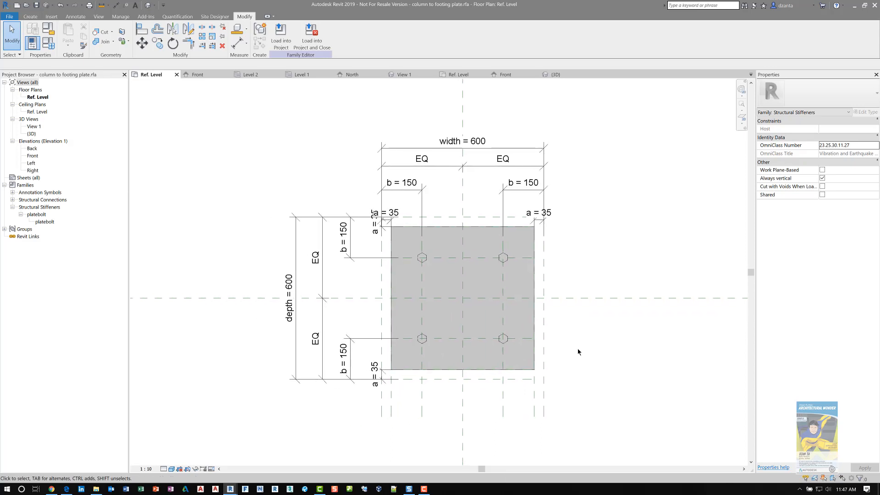
mouse_move(499, 371)
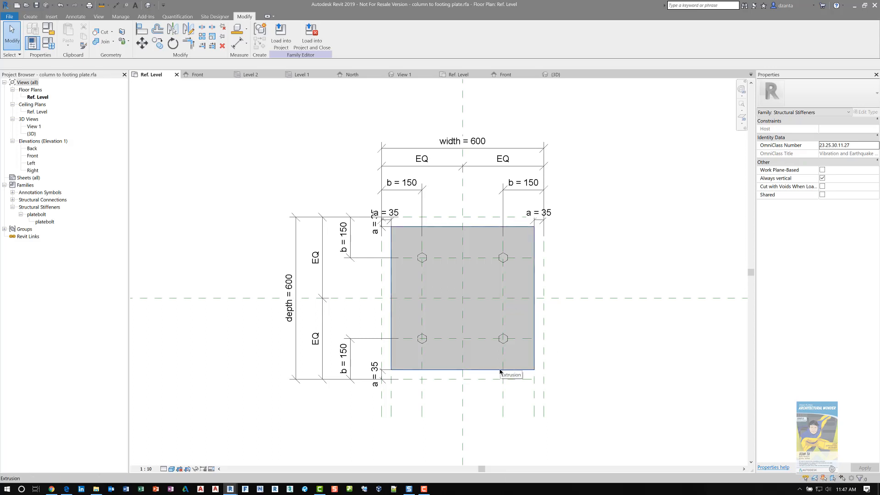